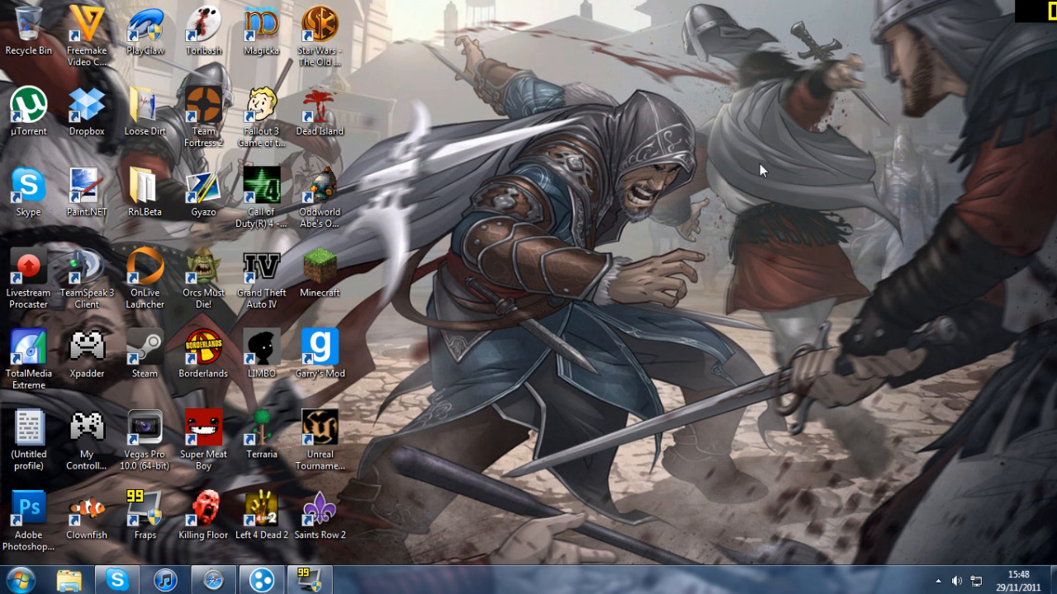
mouse_move(745, 159)
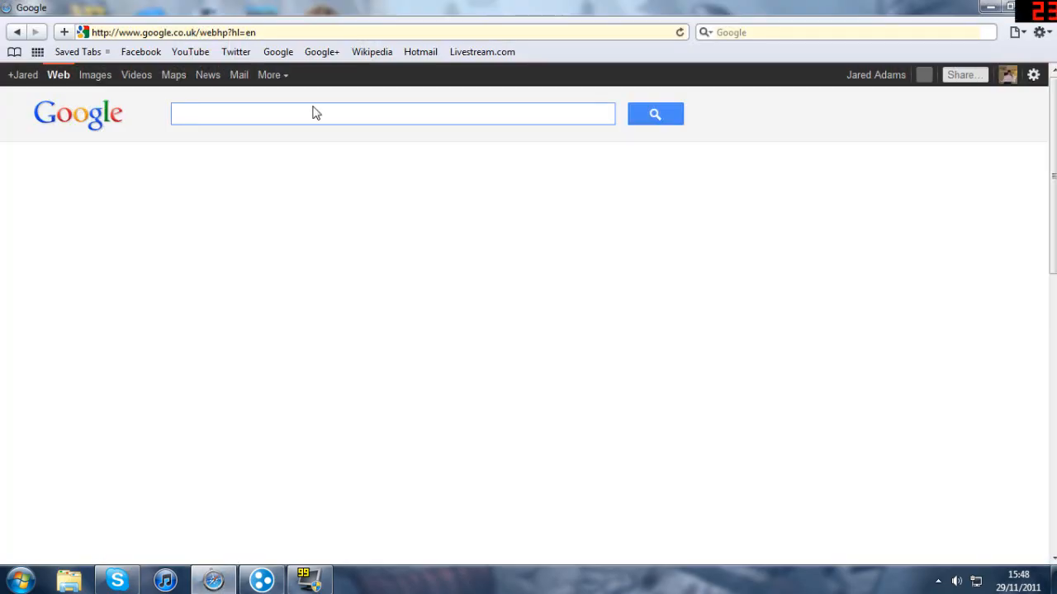
Step: Search Google for 'hamachi' and open the Softonic 'Hamachi - Download' result
text(hama)
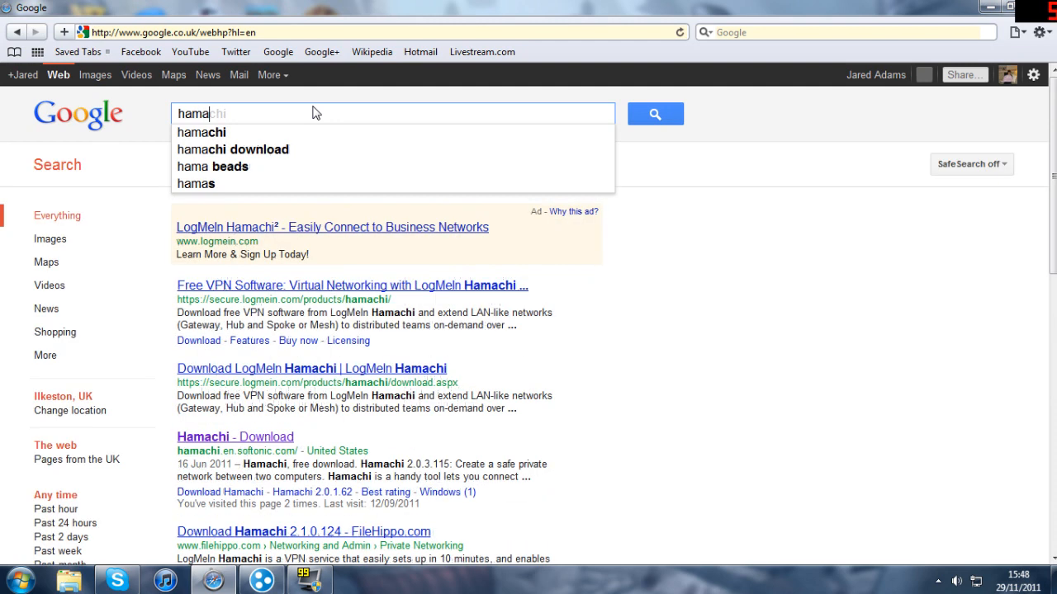
click(202, 132)
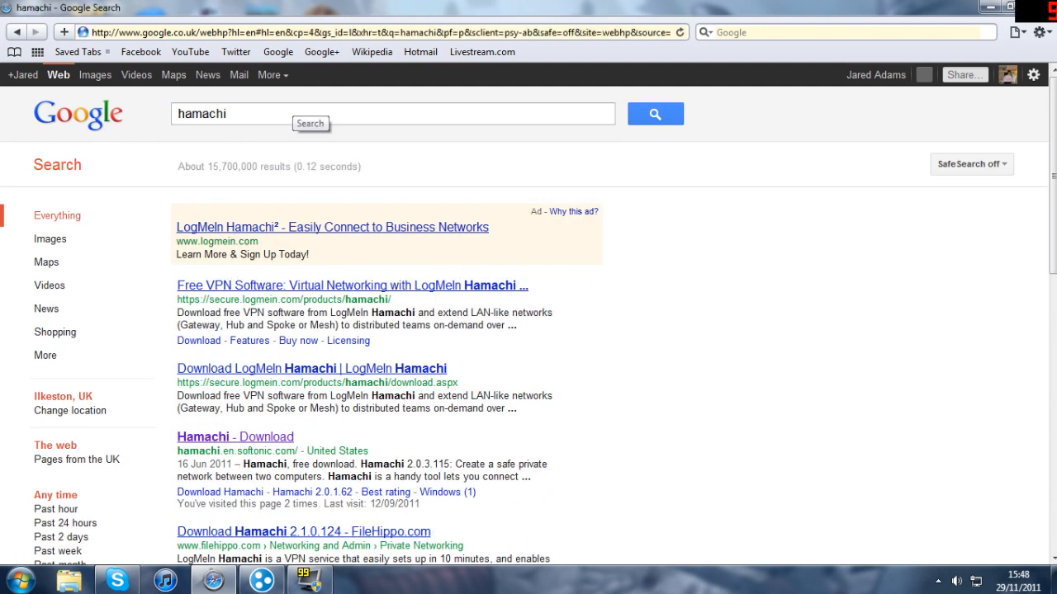
mouse_move(230, 450)
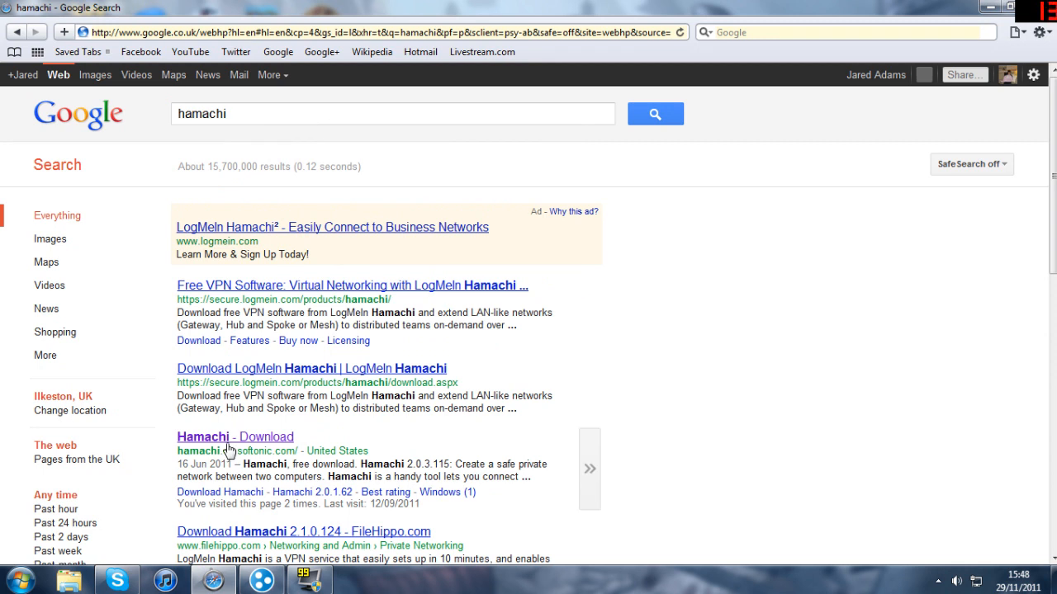
mouse_move(268, 446)
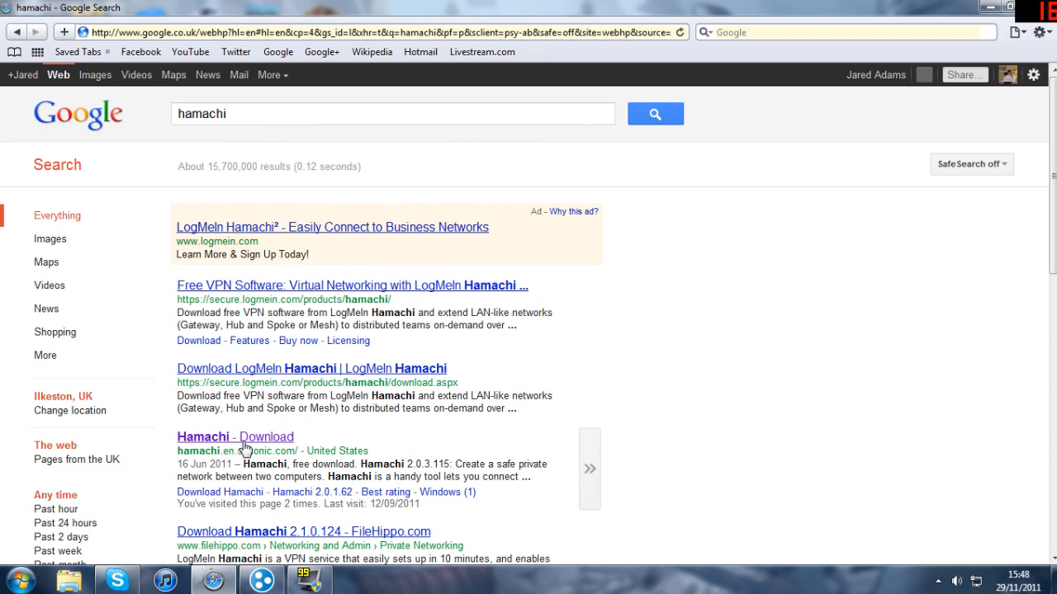
click(236, 437)
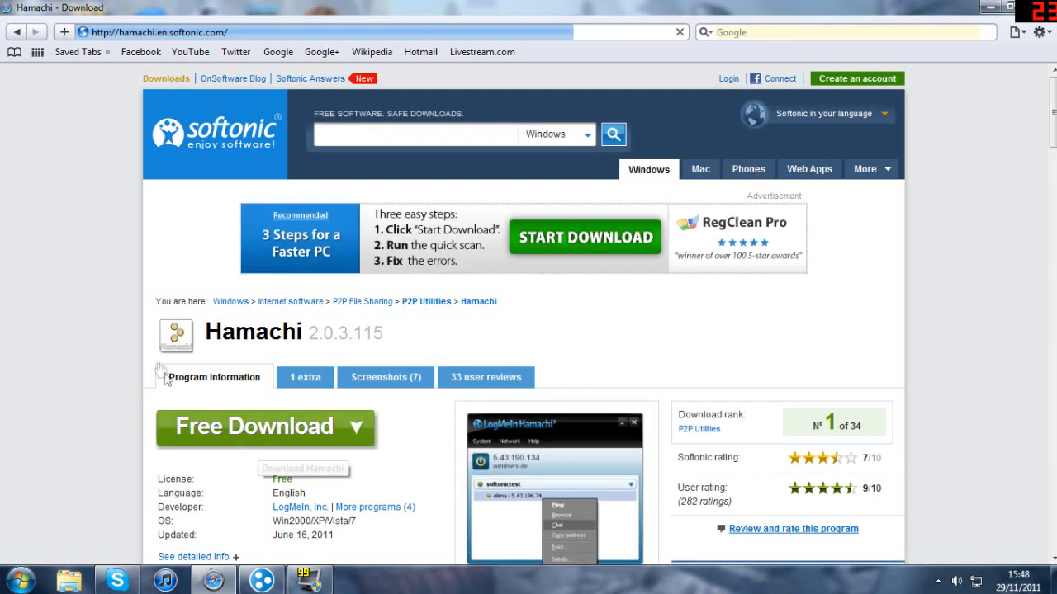
scroll(down, 3)
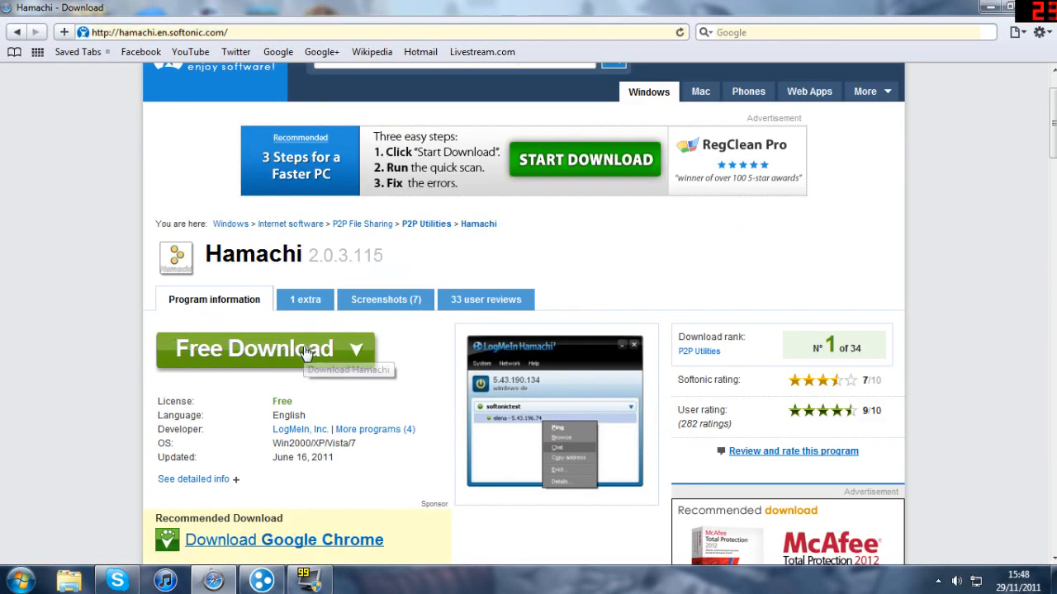
mouse_move(71, 253)
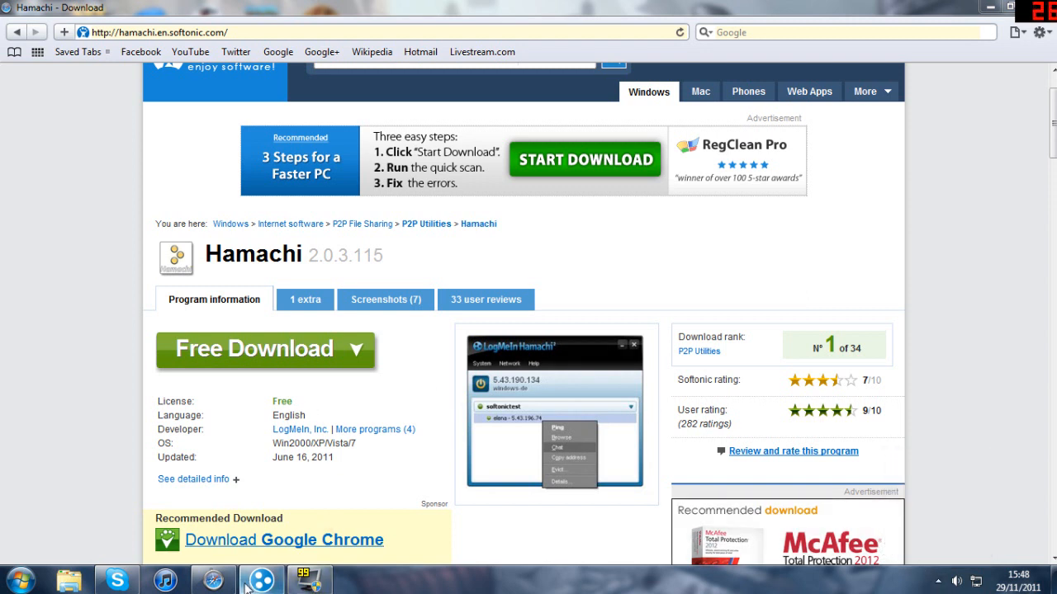
Step: Bring up the Hamachi window and power it on to list the online networks
click(260, 578)
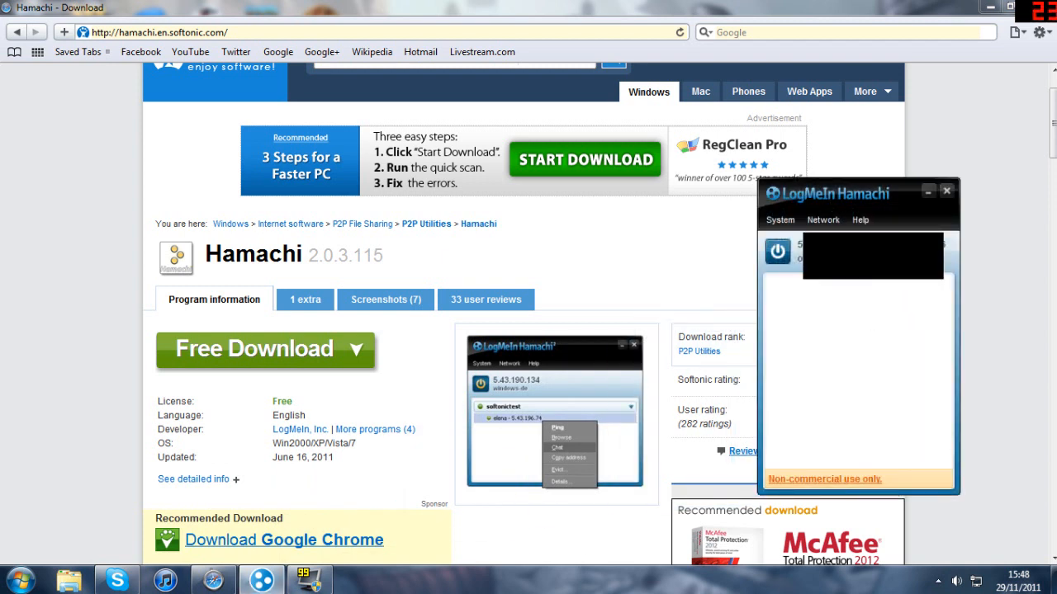
mouse_move(878, 350)
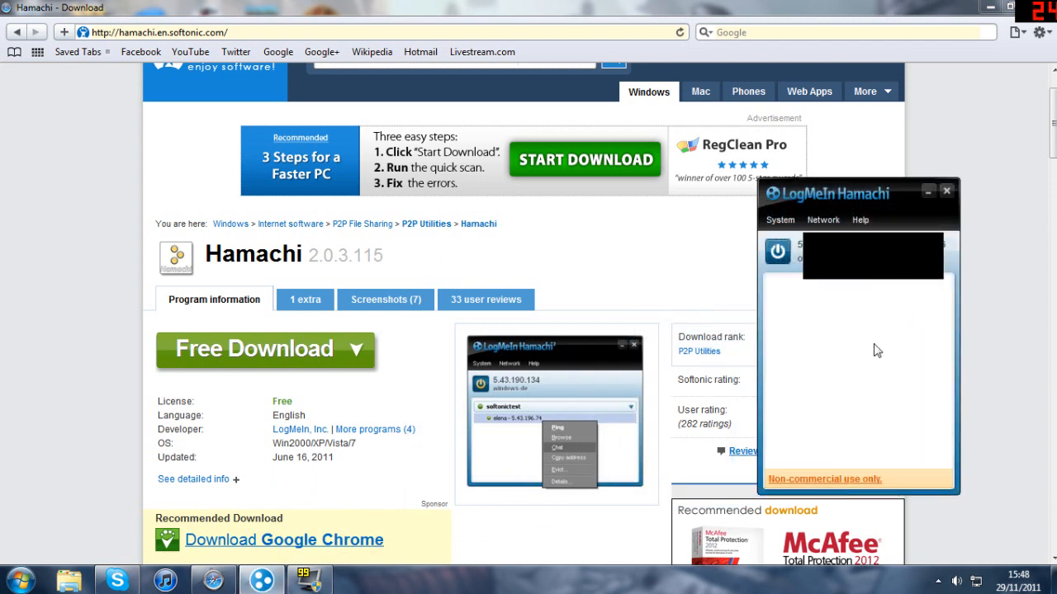
mouse_move(790, 295)
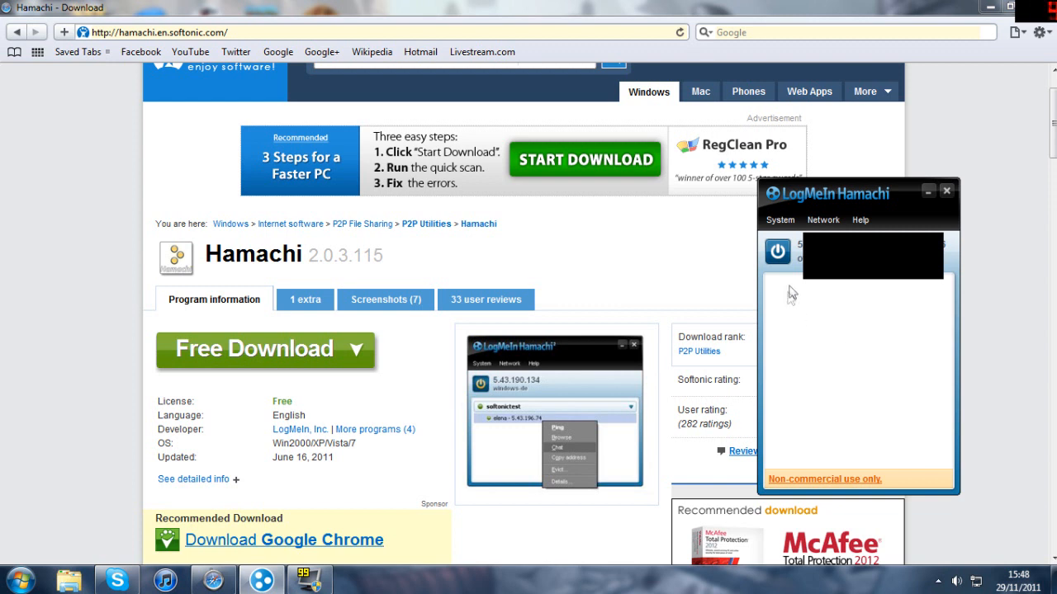
mouse_move(777, 252)
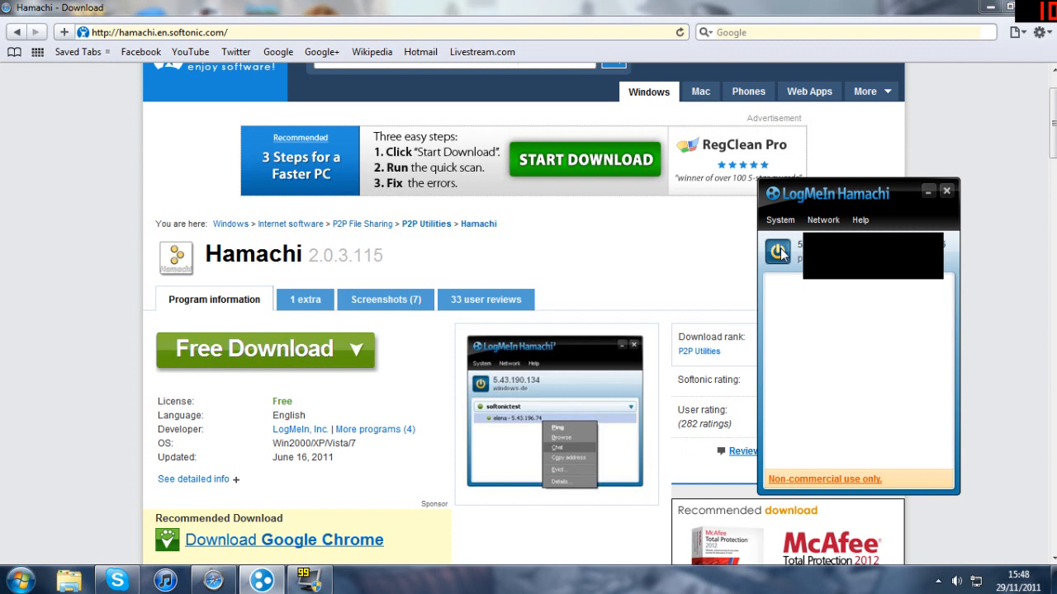
click(778, 253)
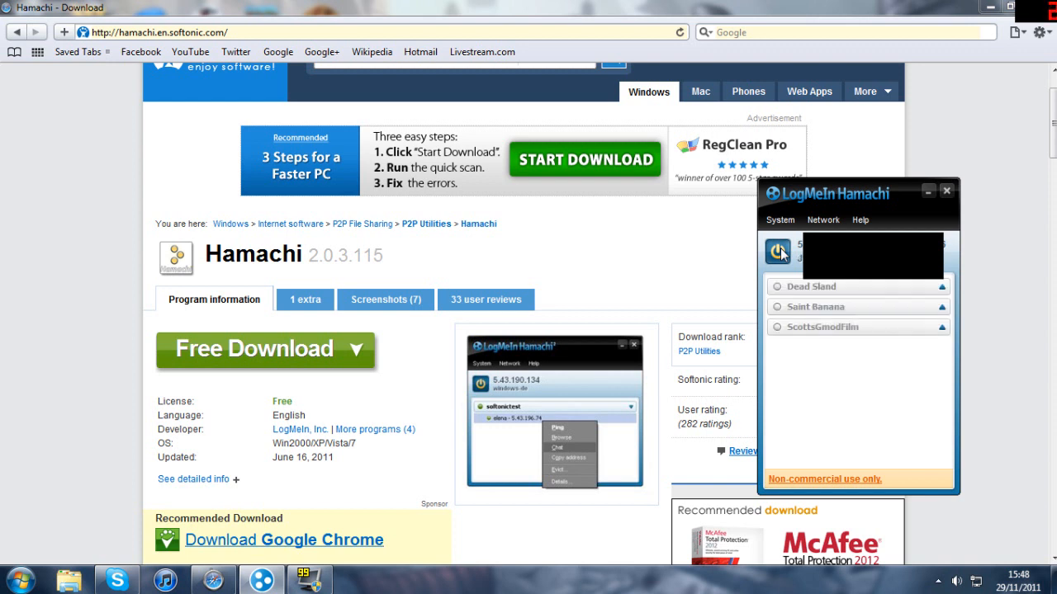
click(778, 252)
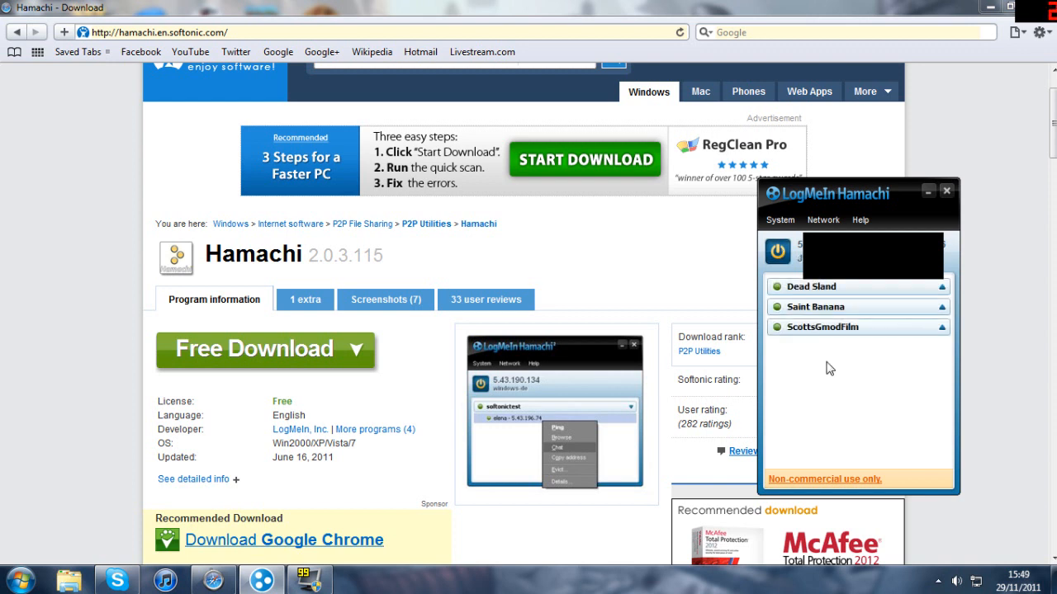
mouse_move(841, 393)
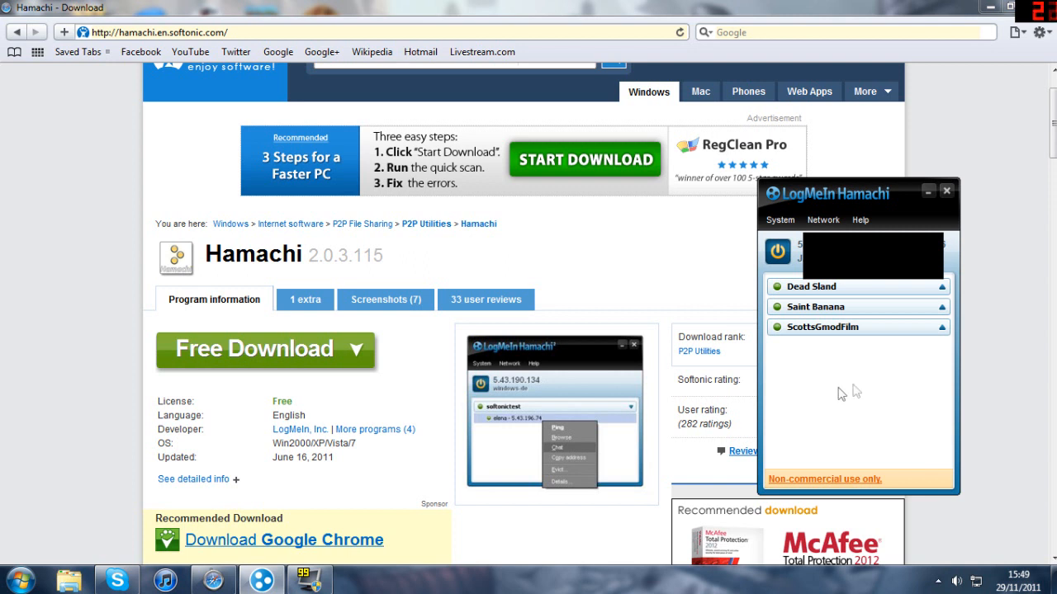
mouse_move(979, 305)
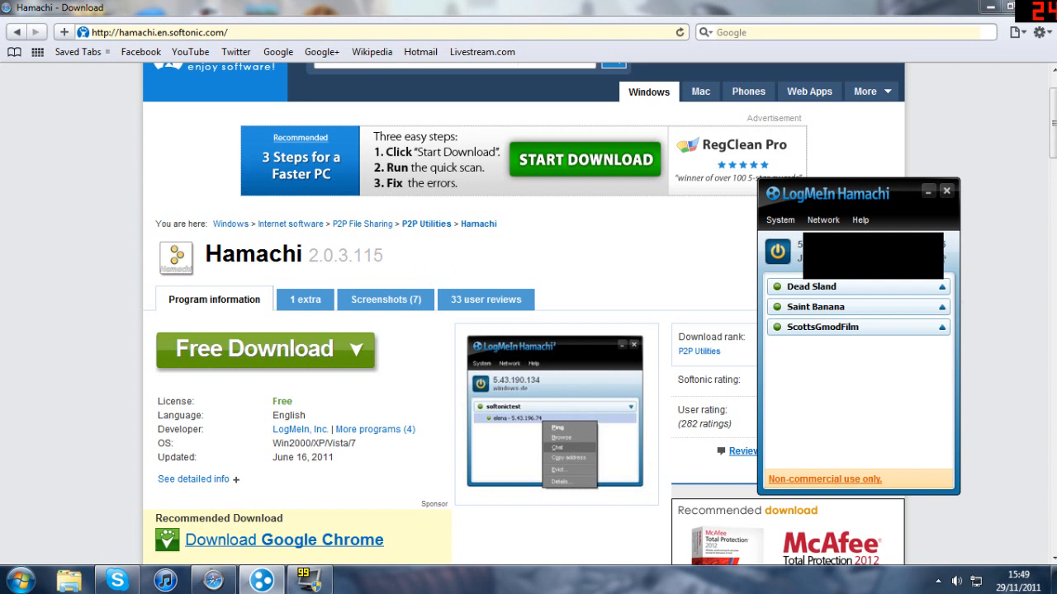
mouse_move(958, 229)
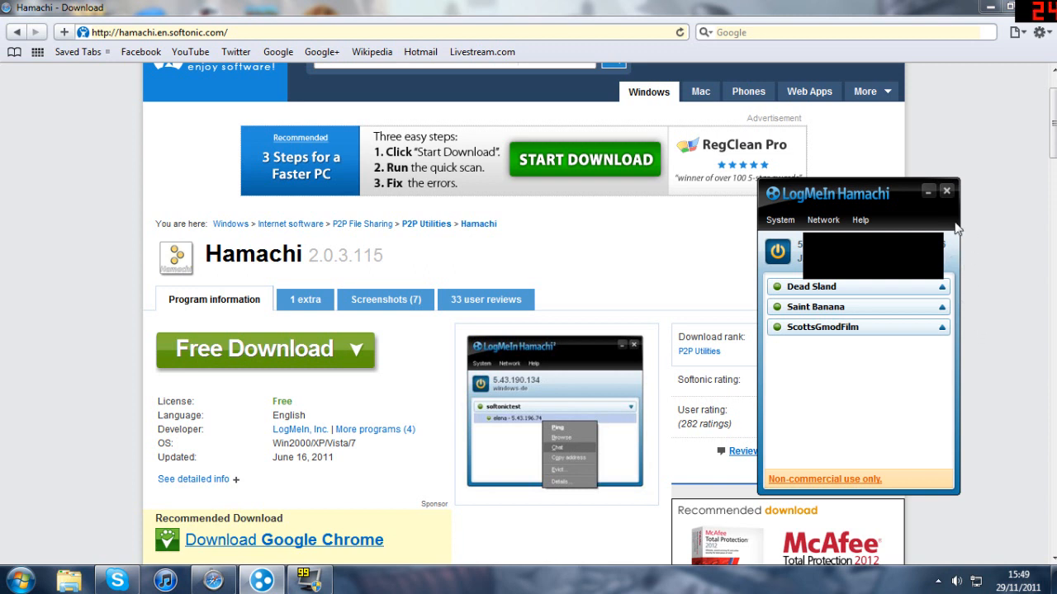
mouse_move(980, 248)
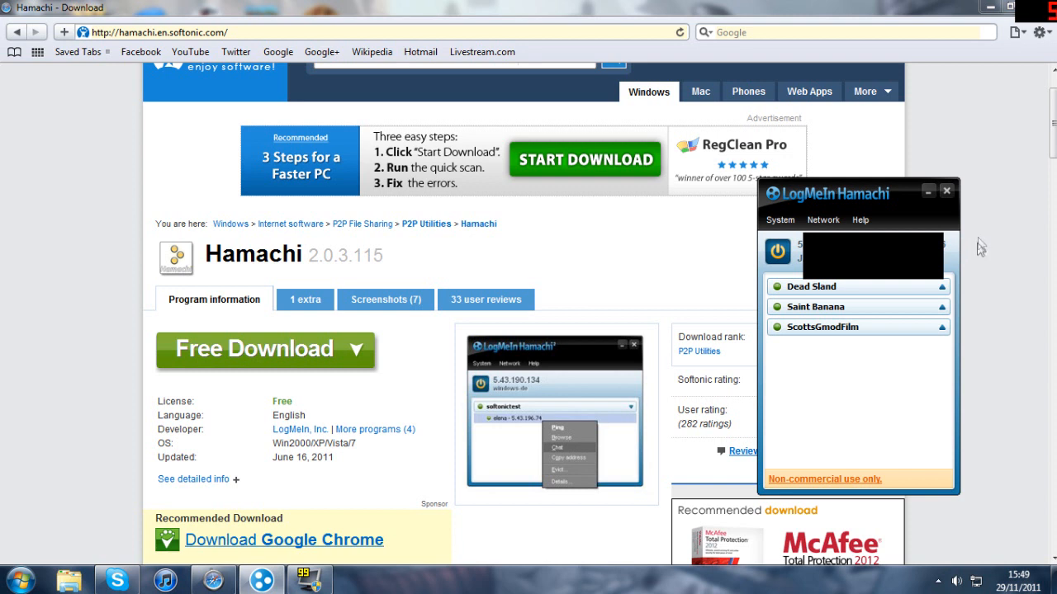
mouse_move(1007, 250)
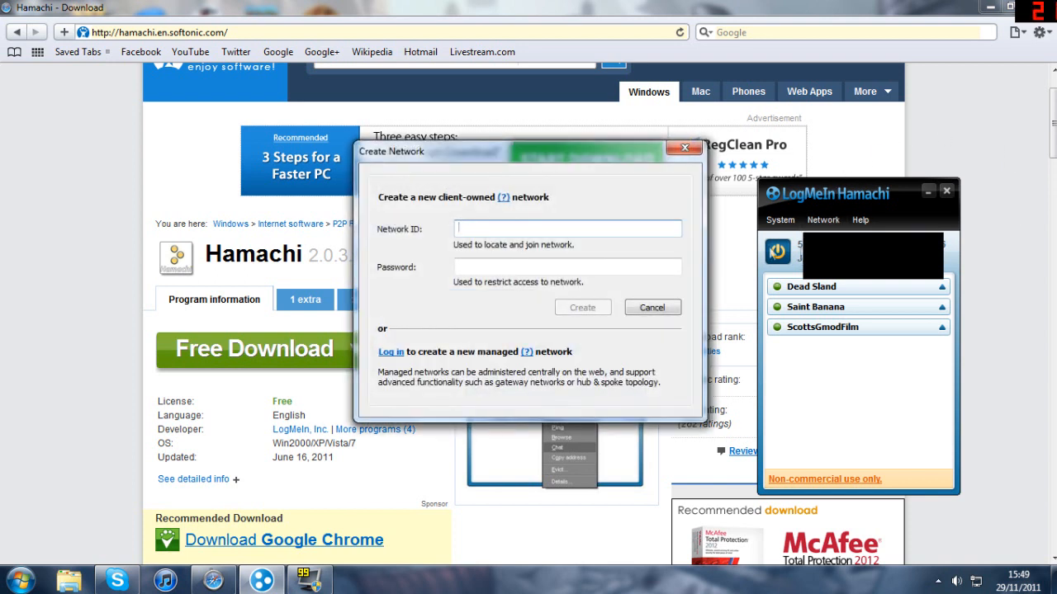
click(567, 228)
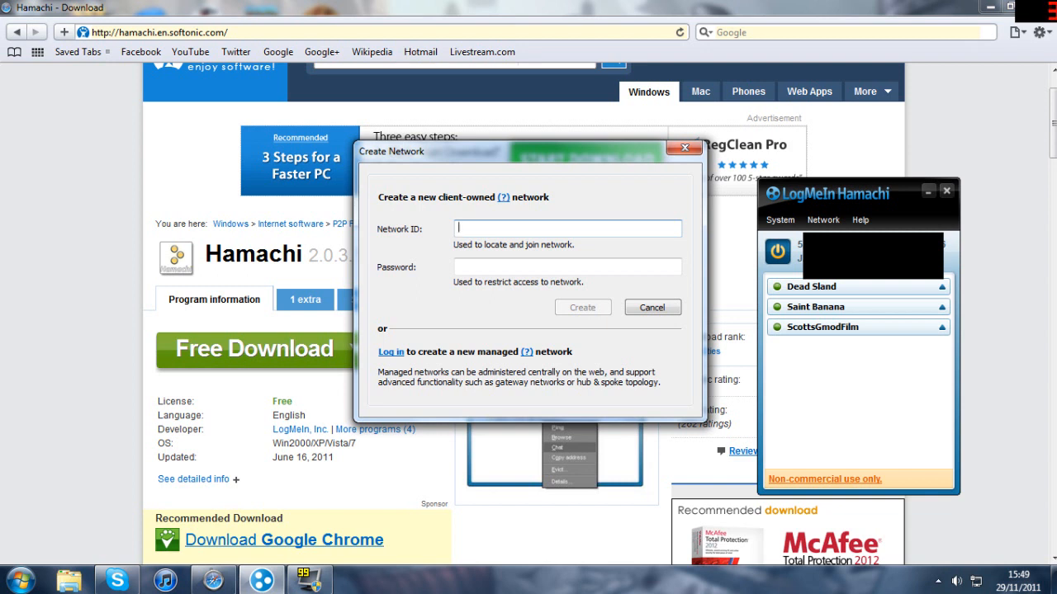
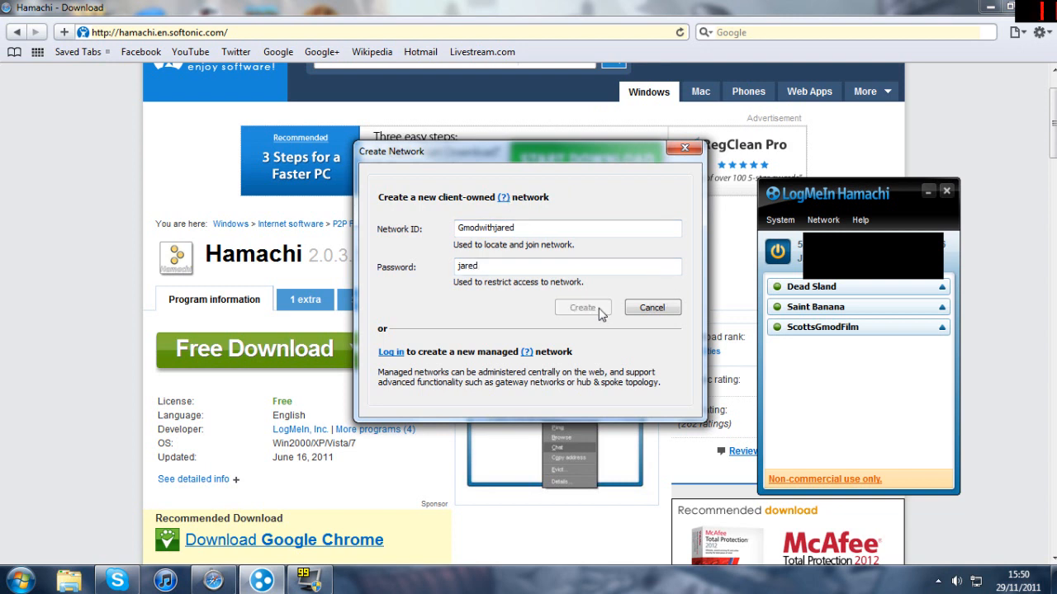
click(583, 307)
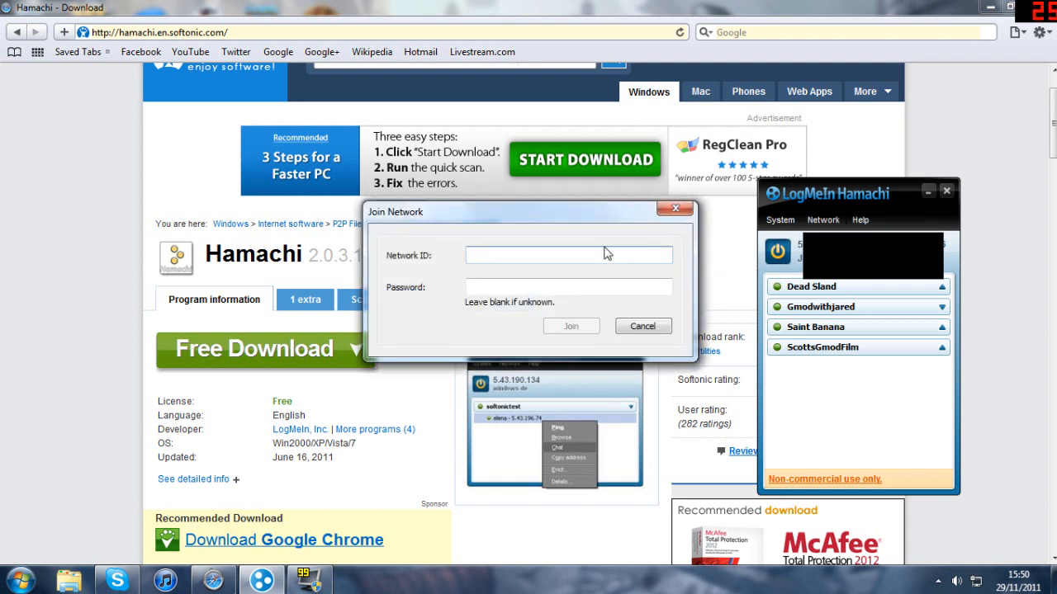
Step: Enter 'Gmodwith' as the Network ID in the Join Network form, then cancel
click(568, 255)
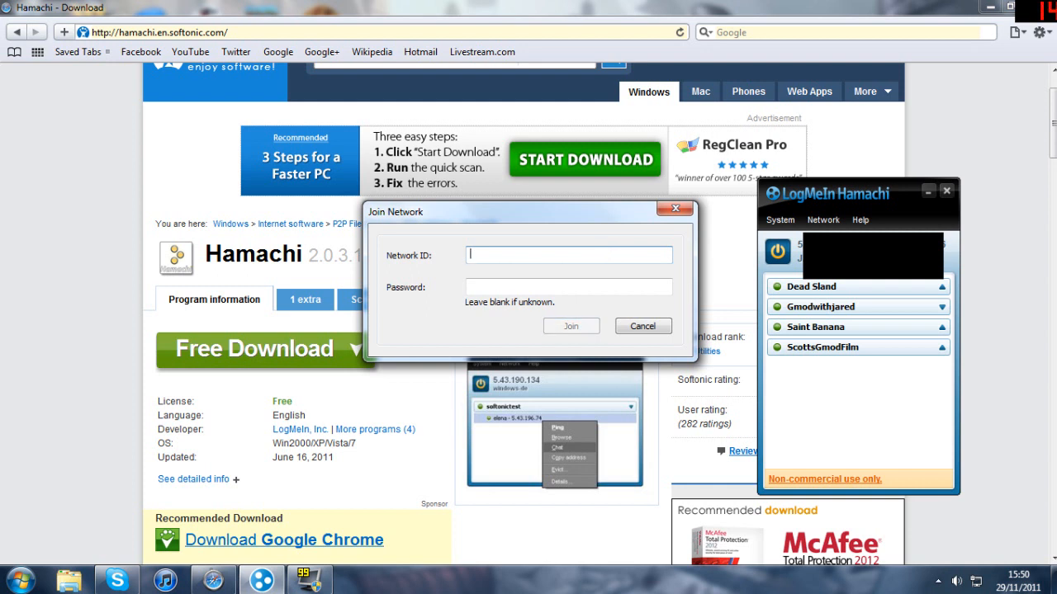
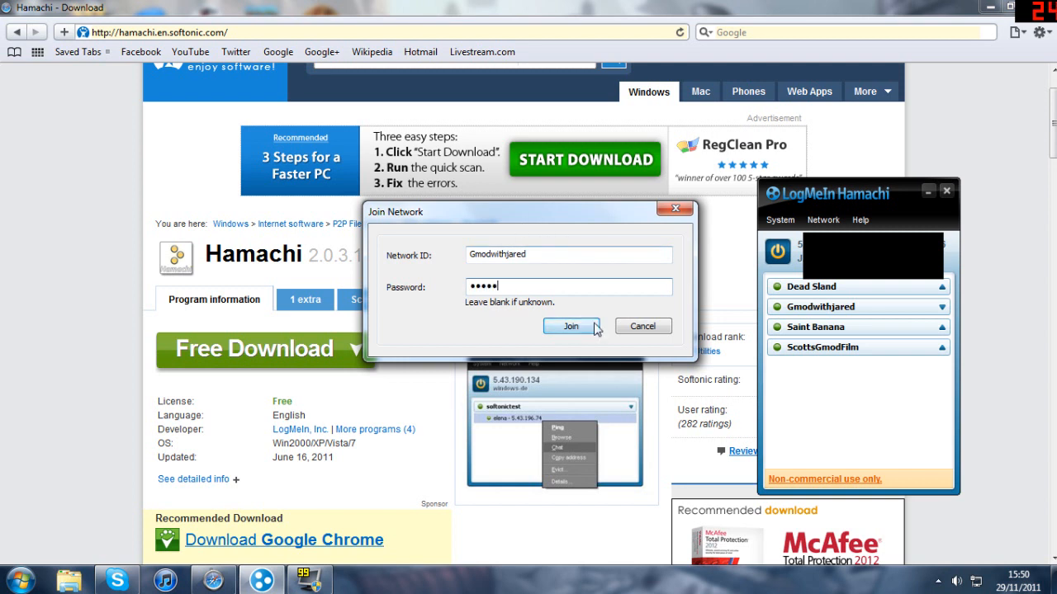
mouse_move(642, 325)
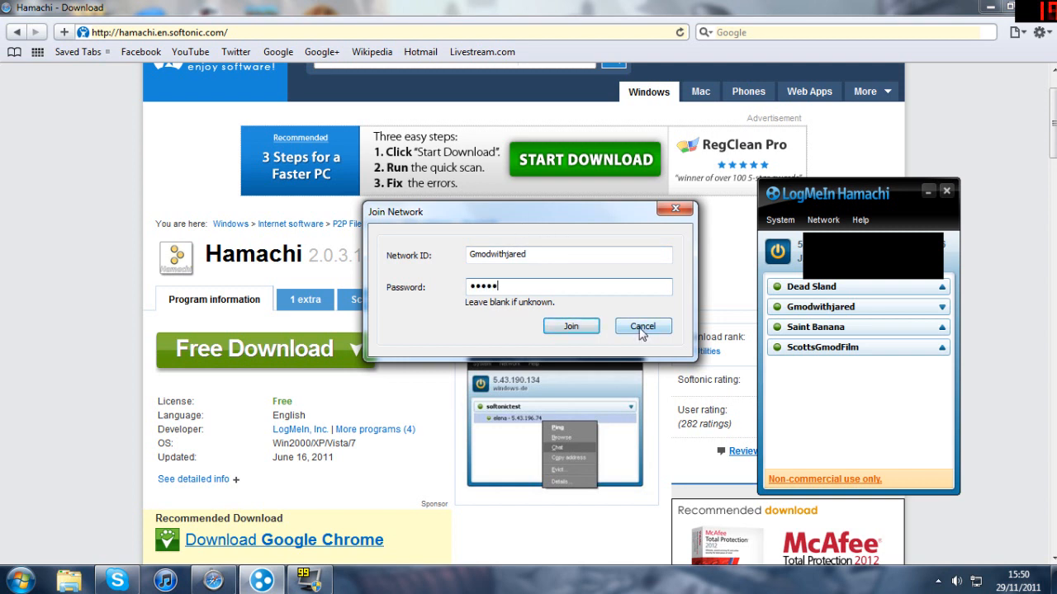
mouse_move(632, 331)
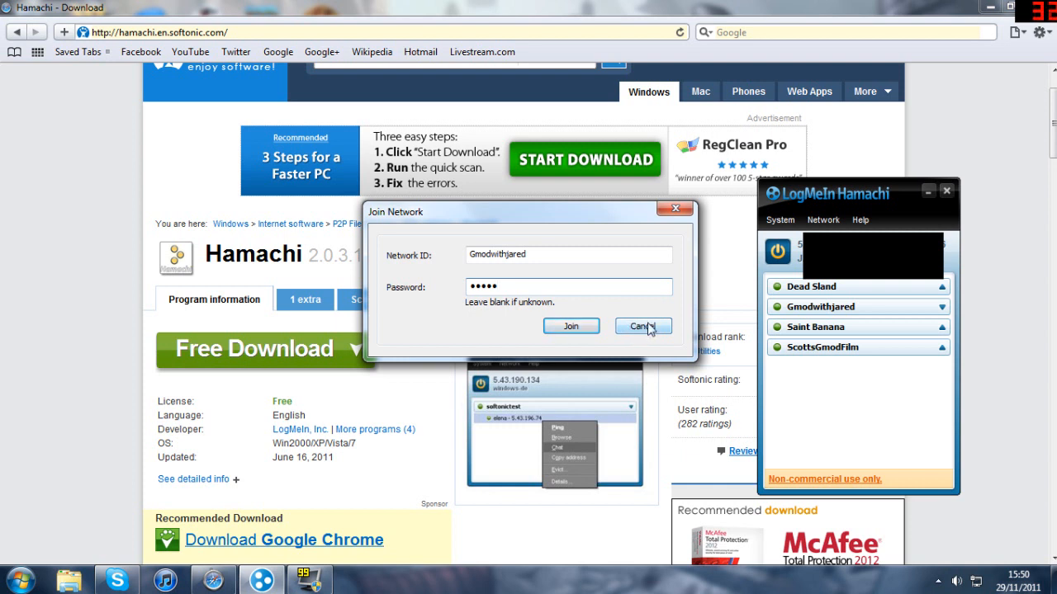
click(643, 326)
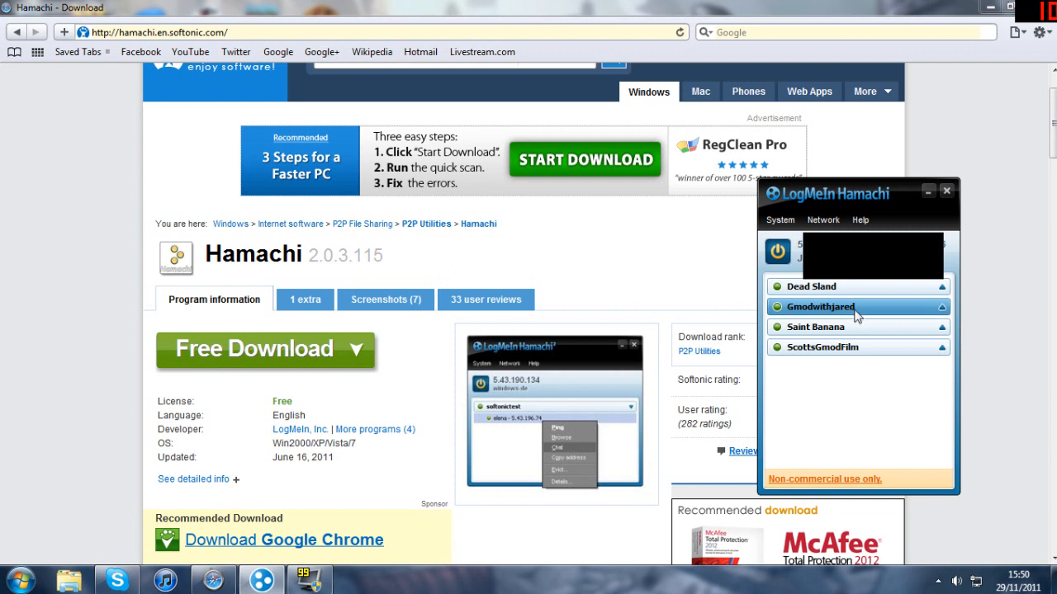
mouse_move(943, 315)
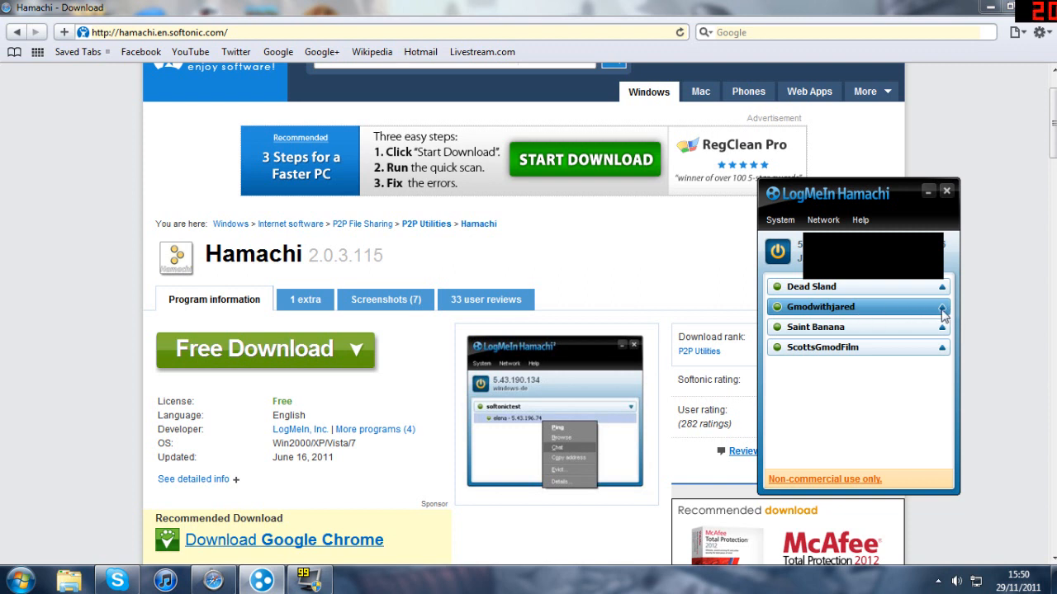
mouse_move(982, 322)
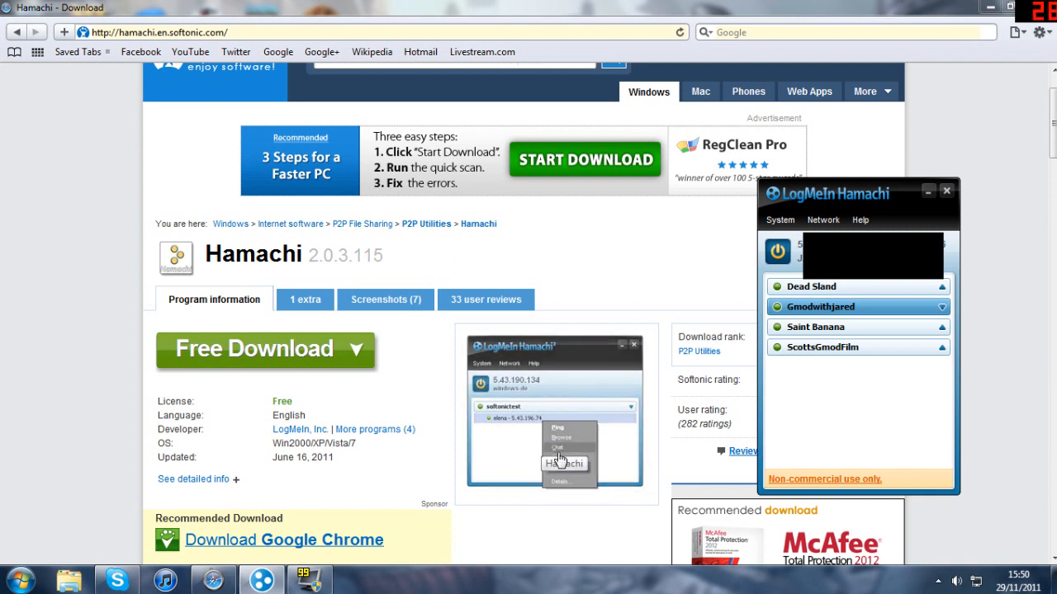
mouse_move(590, 514)
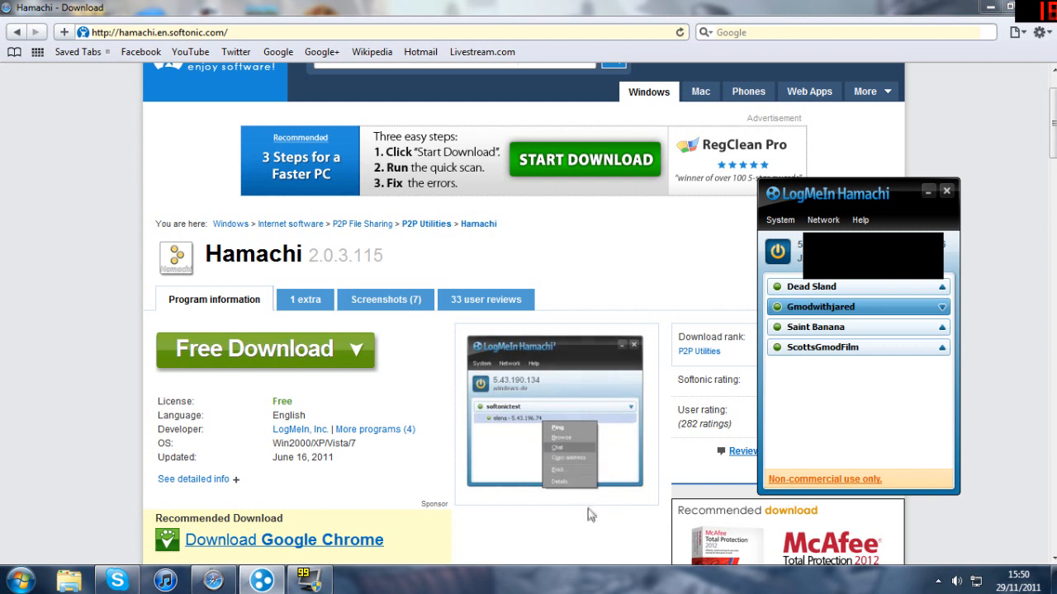
mouse_move(551, 510)
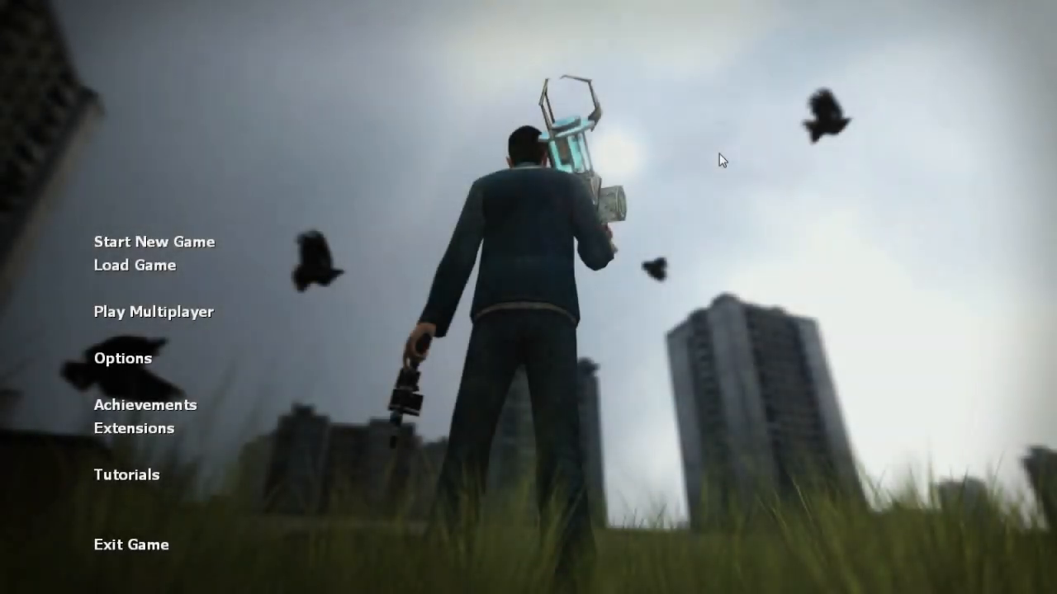
mouse_move(349, 266)
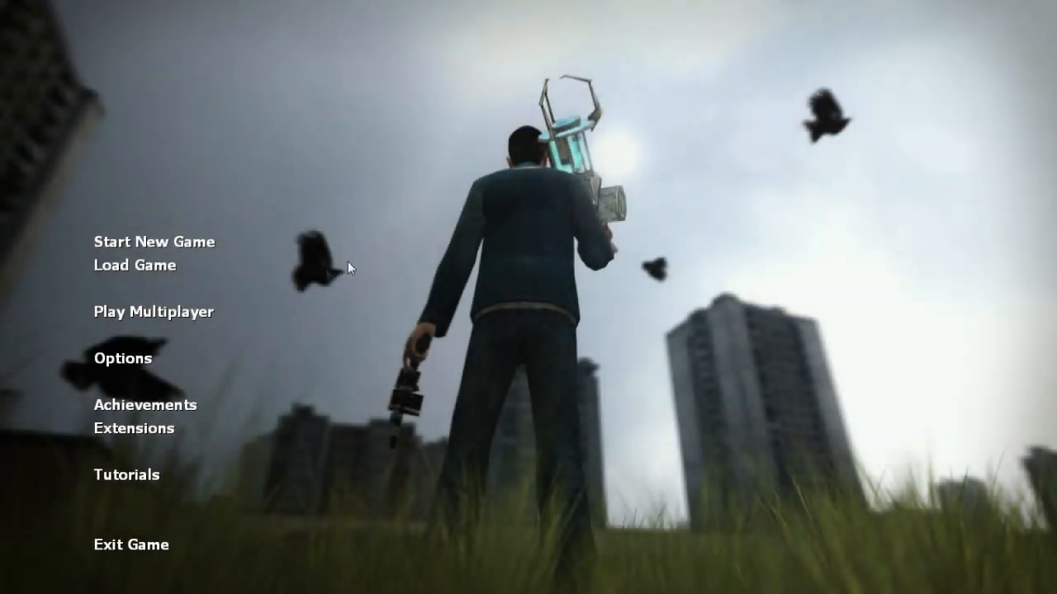
mouse_move(155, 242)
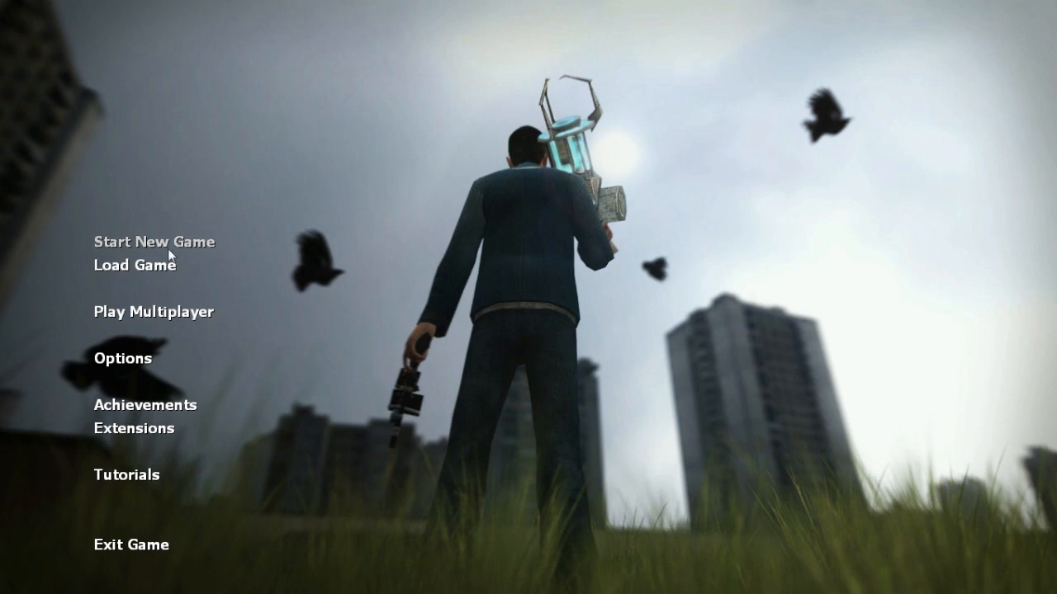
Step: Open the new game's server settings and scroll through the Server and Sandbox limits
click(153, 242)
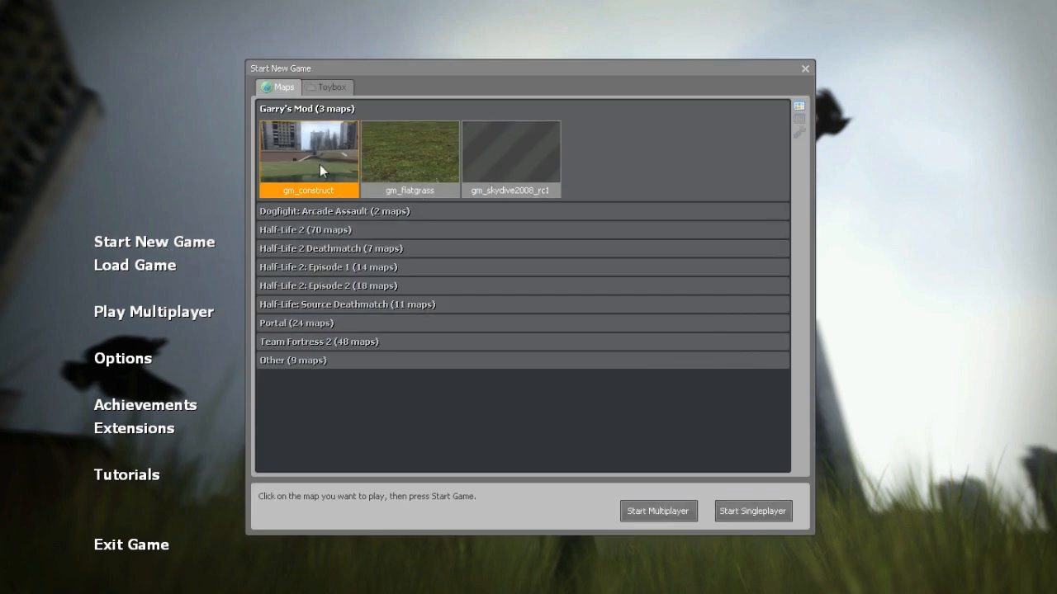
mouse_move(800, 138)
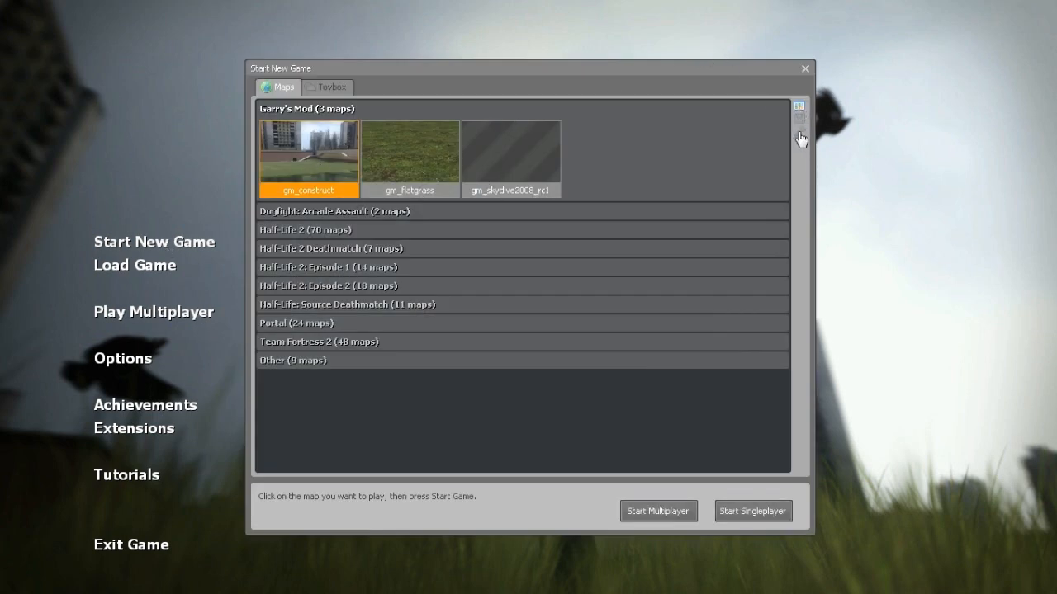
click(798, 119)
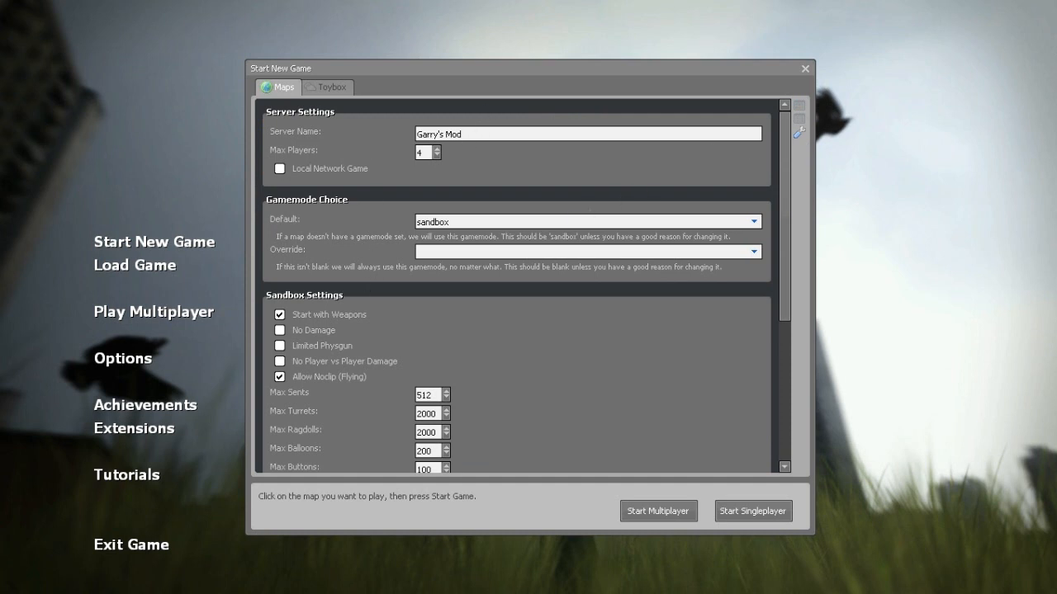
mouse_move(499, 168)
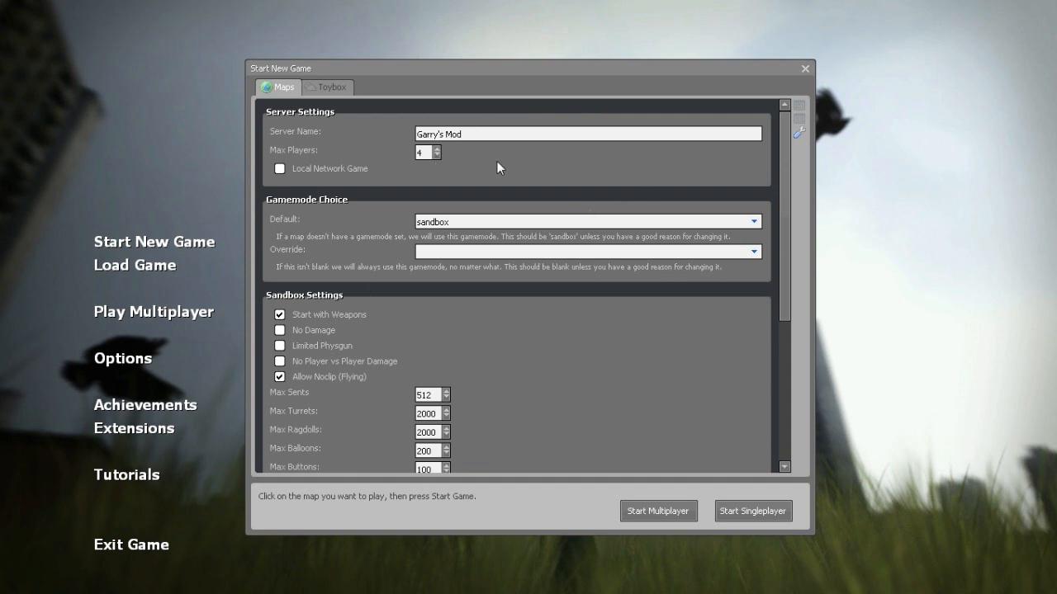
scroll(down, 3)
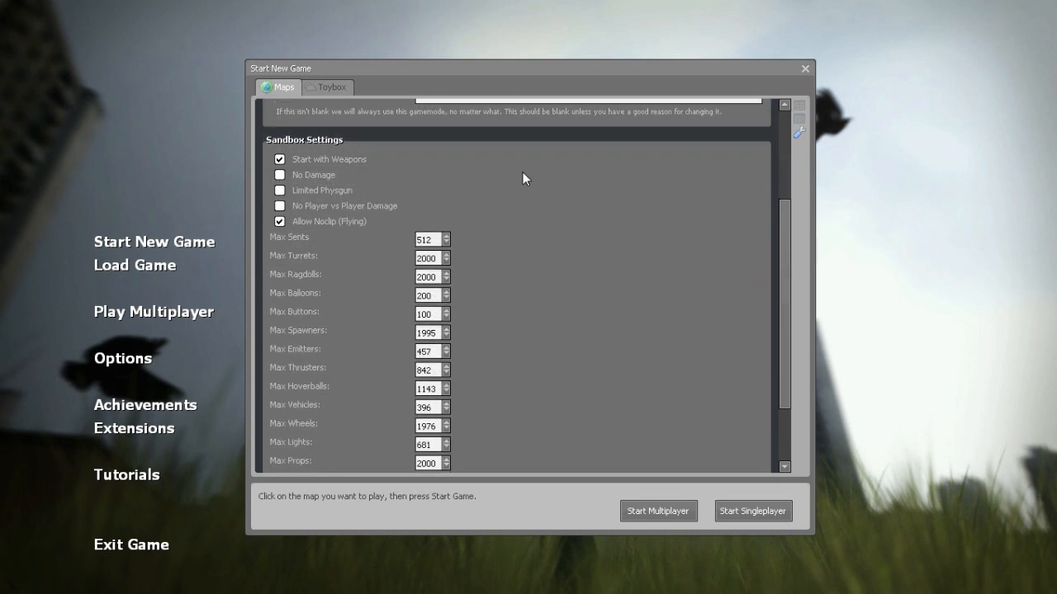
mouse_move(599, 309)
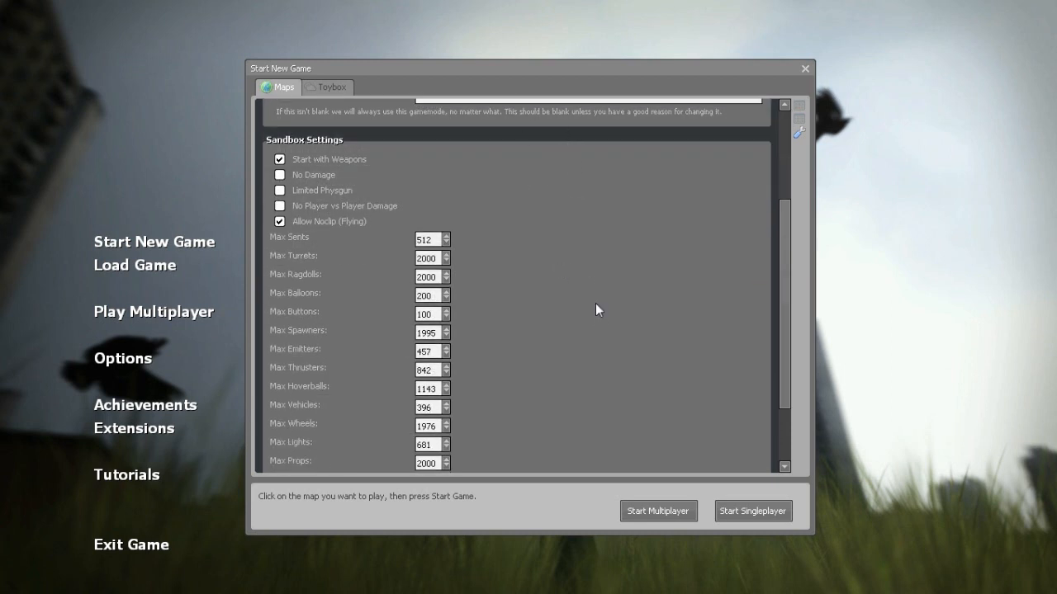
mouse_move(452, 376)
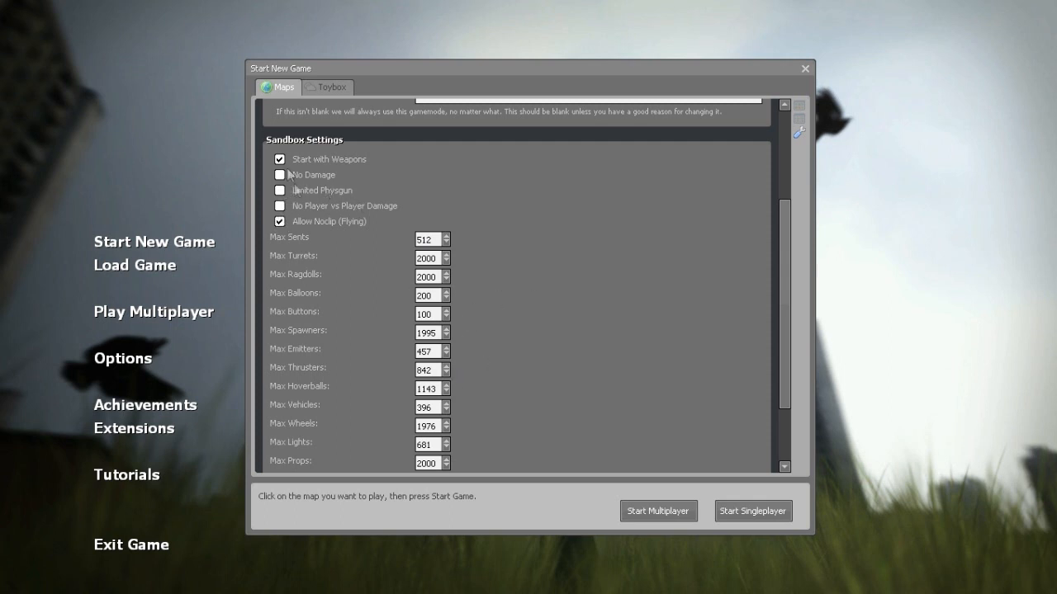
mouse_move(297, 199)
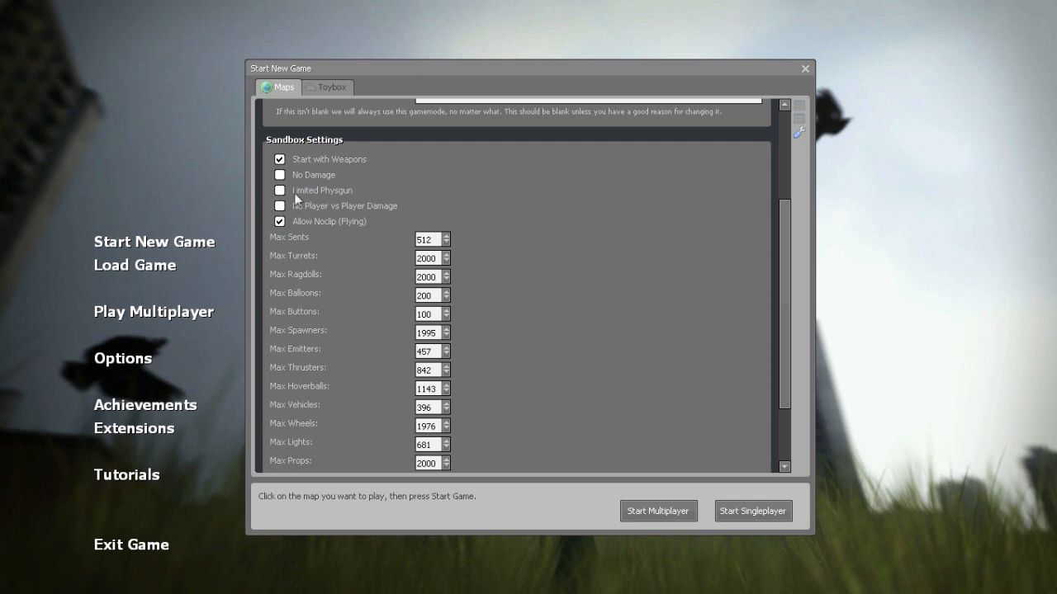
mouse_move(537, 273)
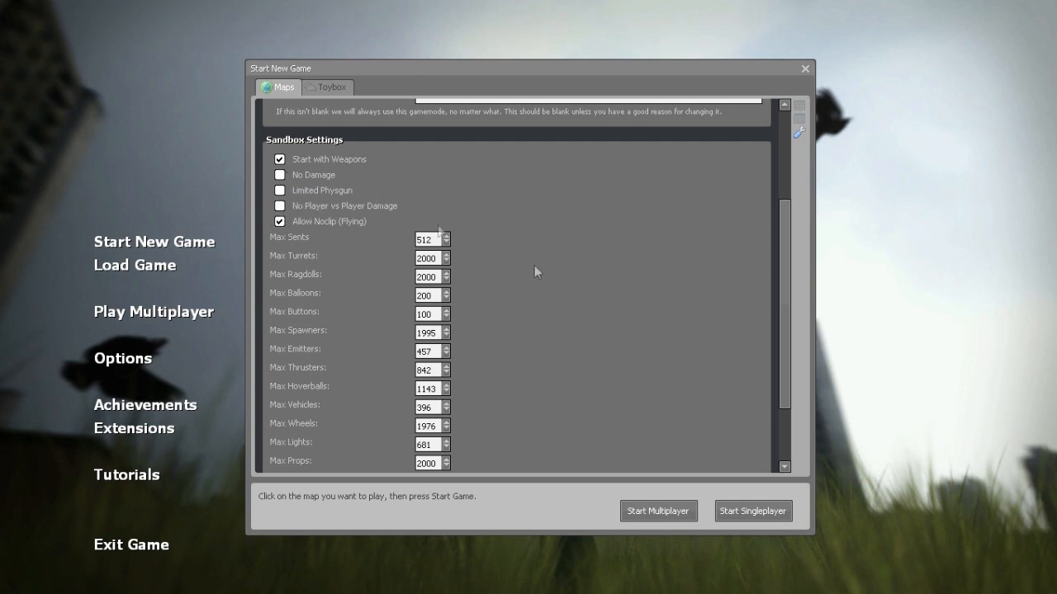
scroll(up, 3)
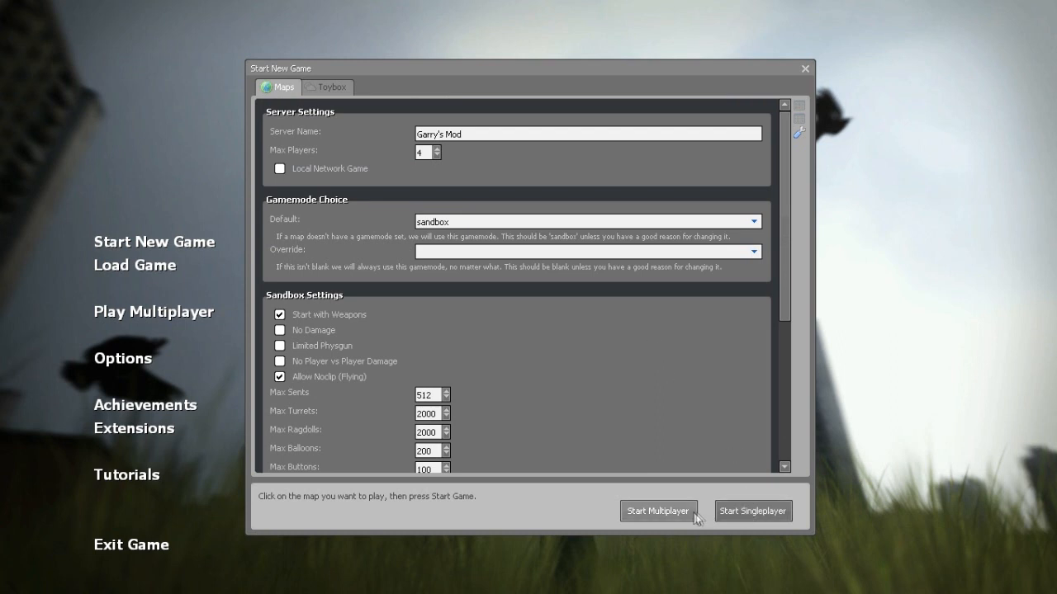
mouse_move(675, 519)
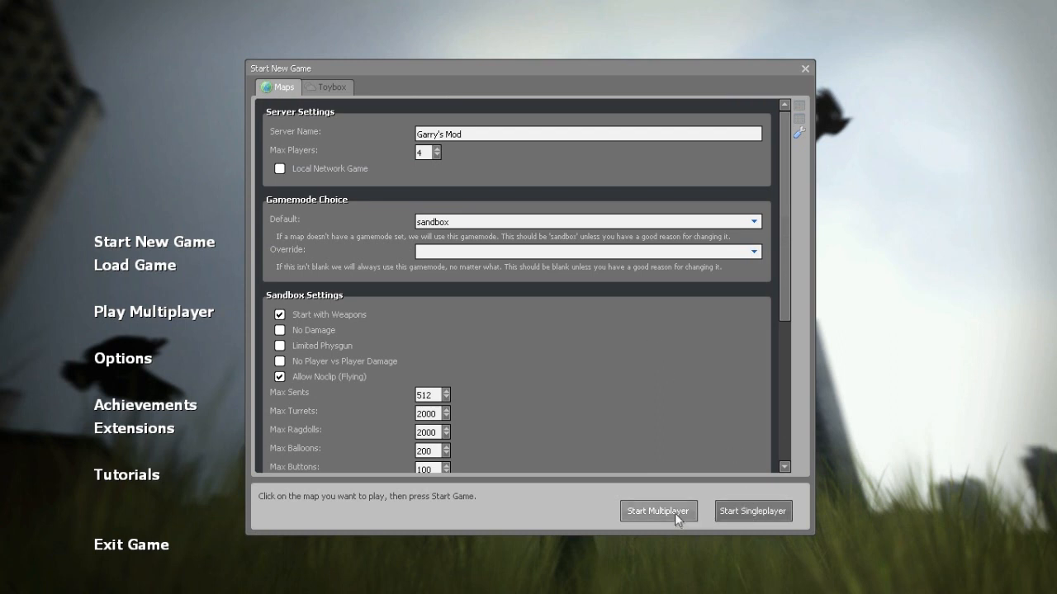
mouse_move(680, 493)
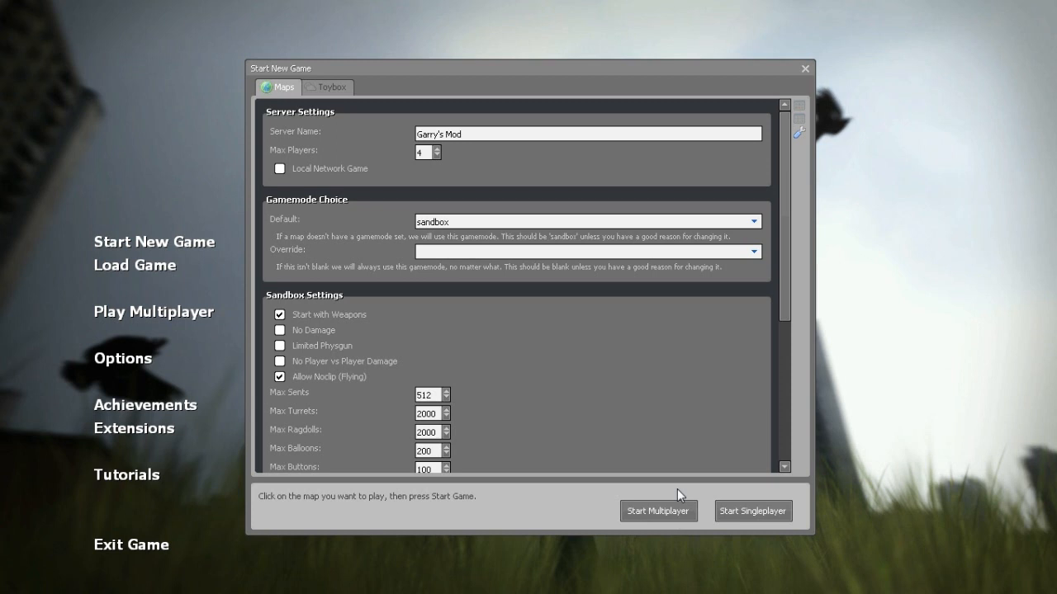
mouse_move(758, 305)
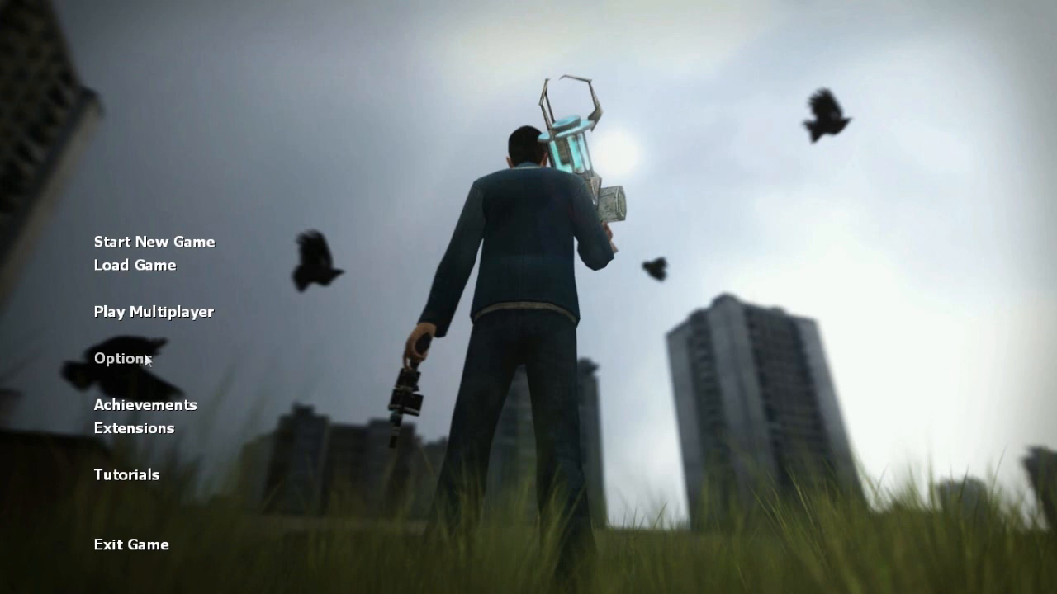
mouse_move(141, 361)
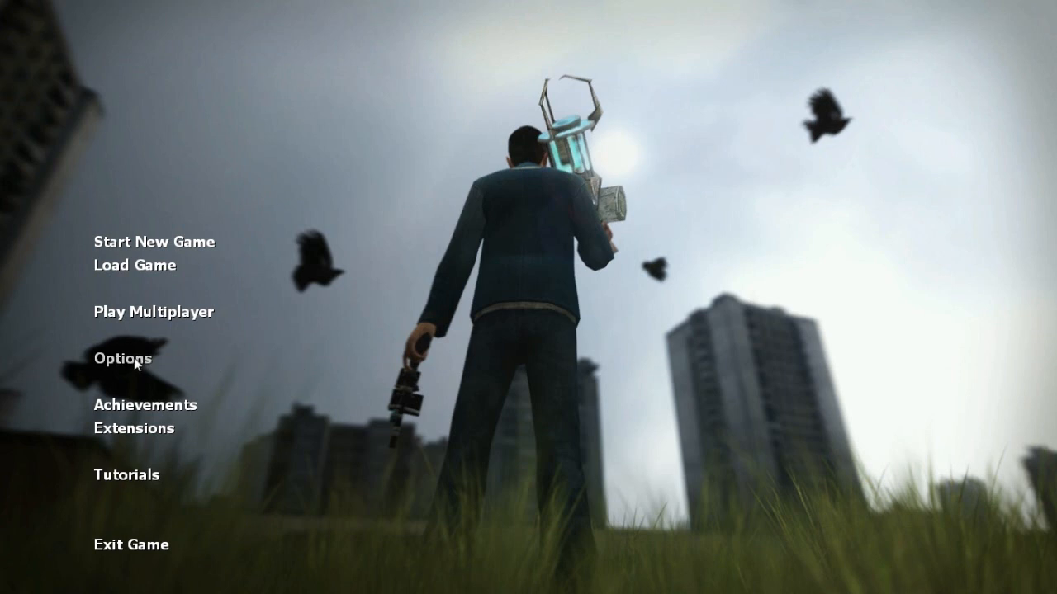
Step: Enable the developer console (~) in the advanced keyboard options
click(122, 358)
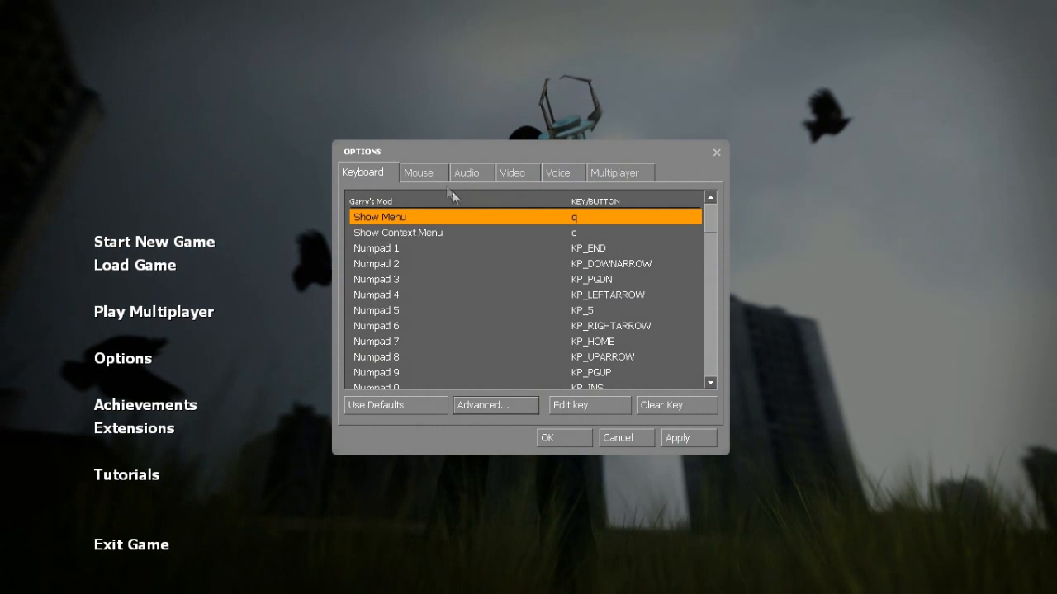
mouse_move(503, 413)
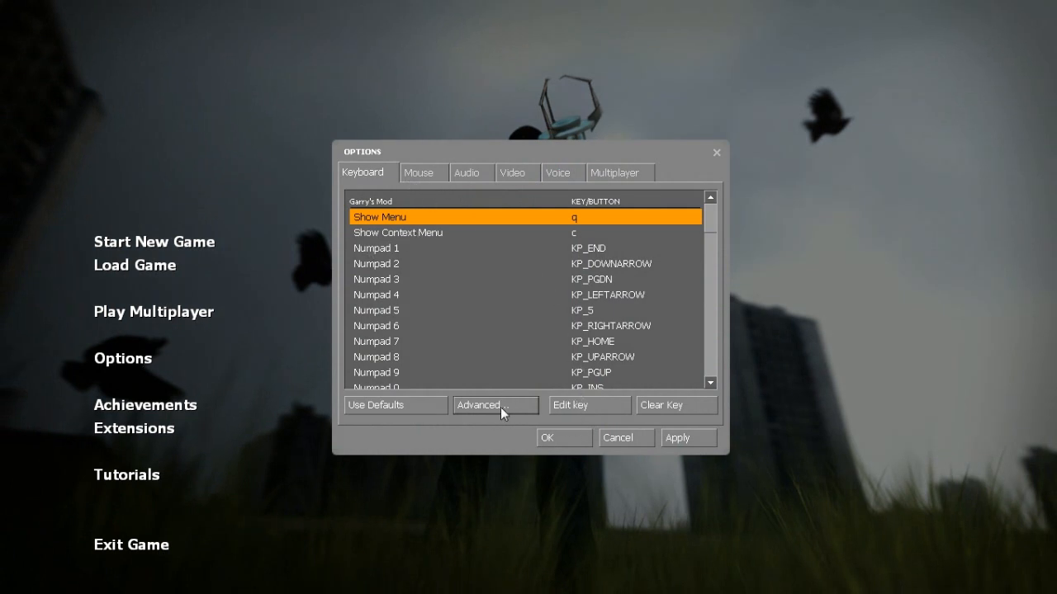
click(495, 406)
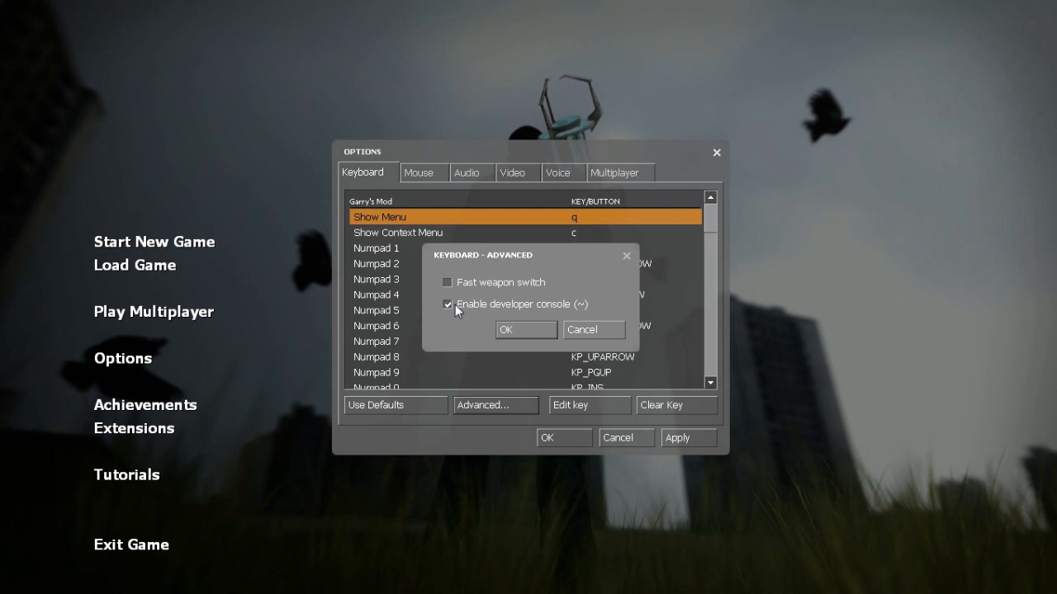
click(526, 330)
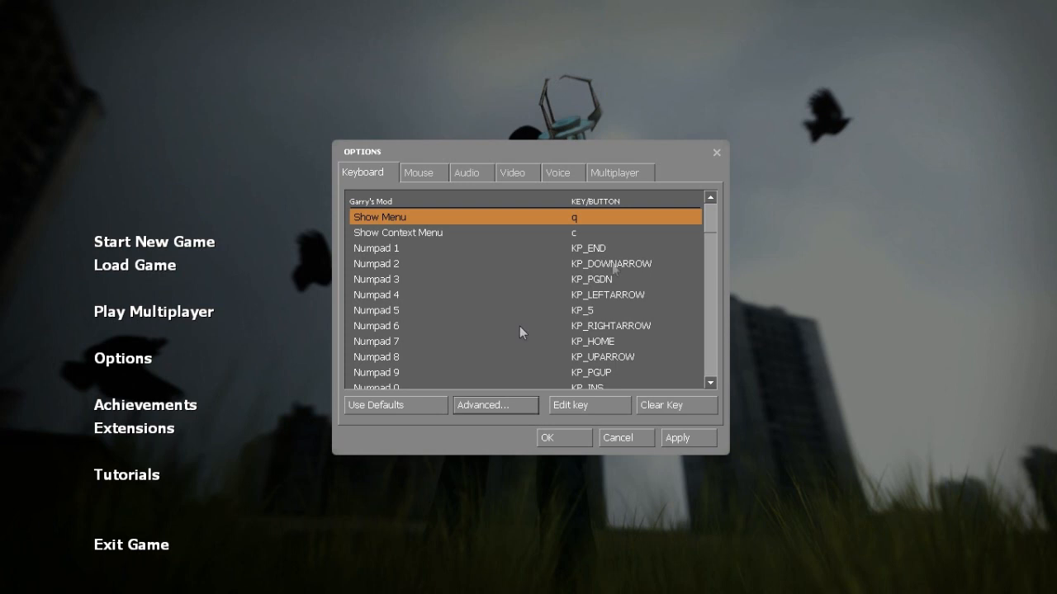
mouse_move(717, 157)
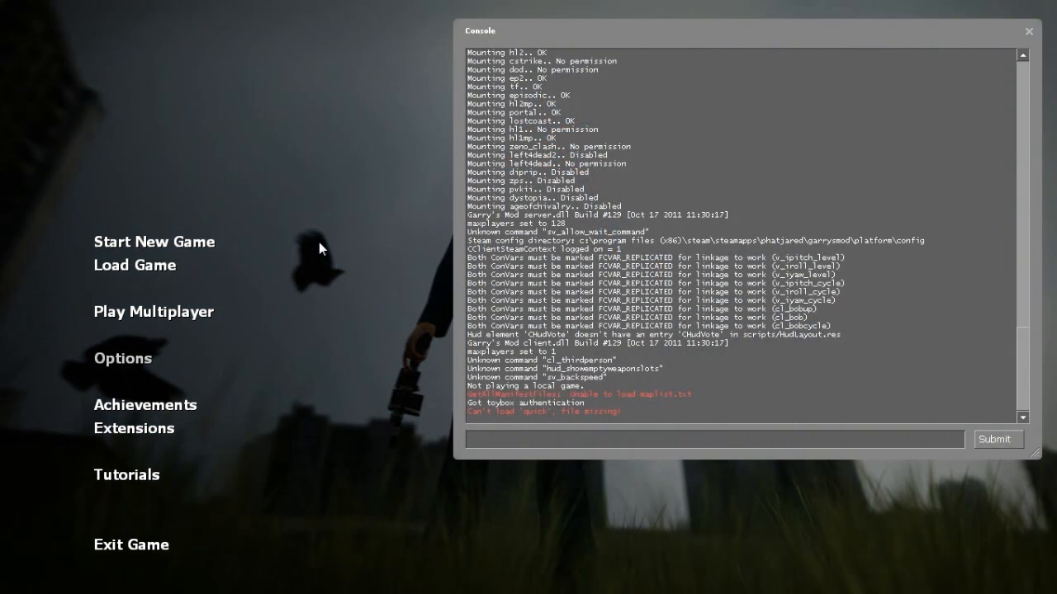
Step: Enter 'connect randomhanachip' in the developer console without submitting it
text(conn)
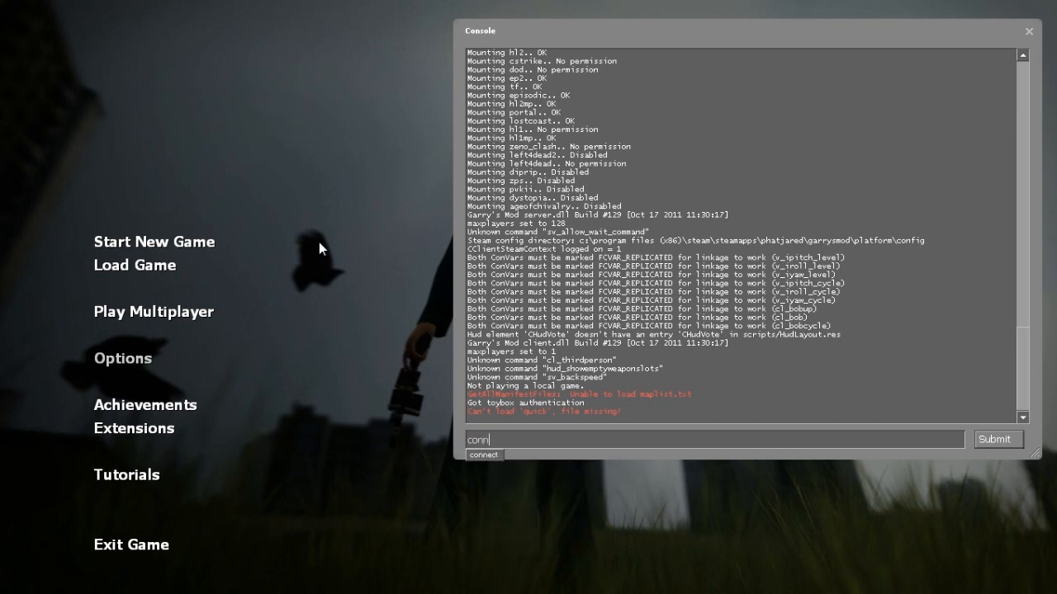
click(484, 455)
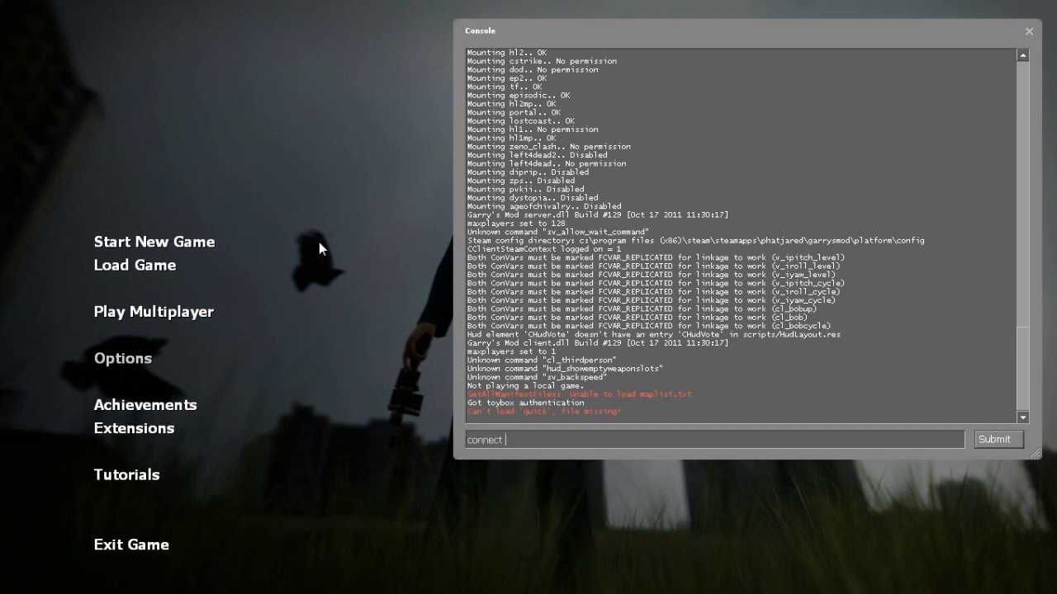
text(randomhanachip)
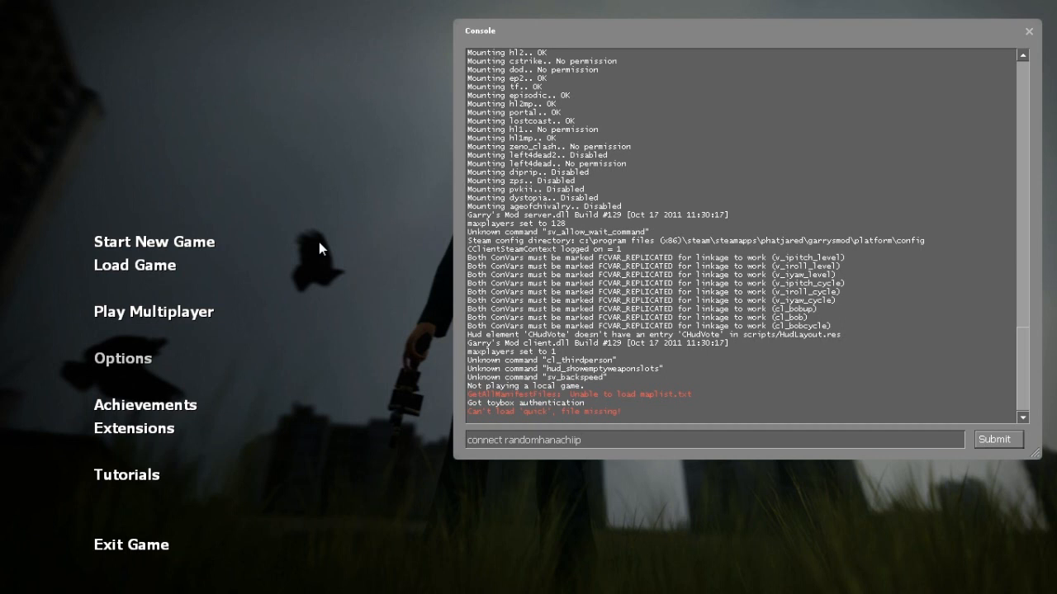
click(719, 439)
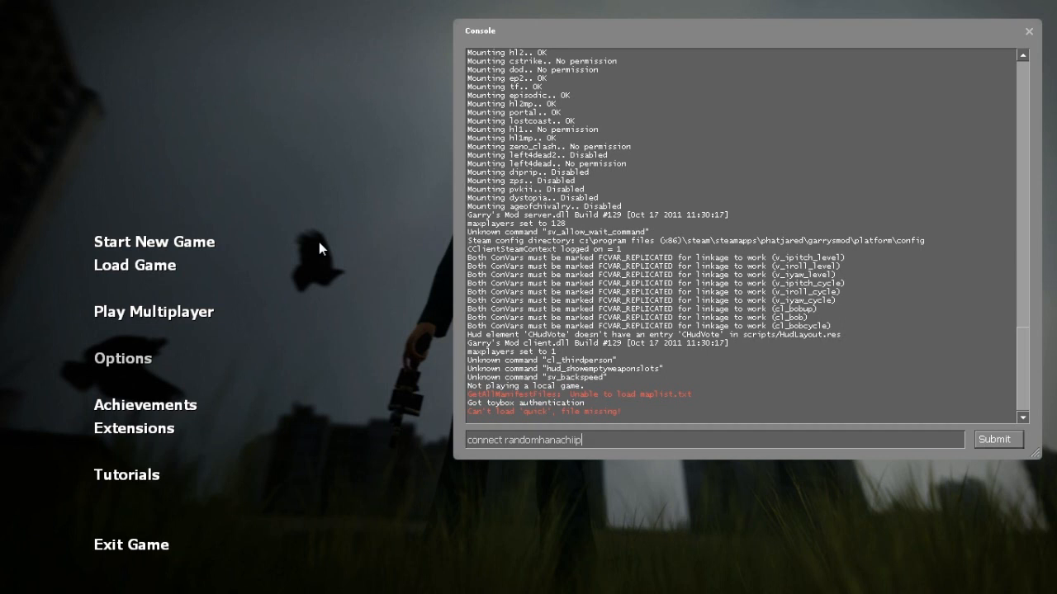